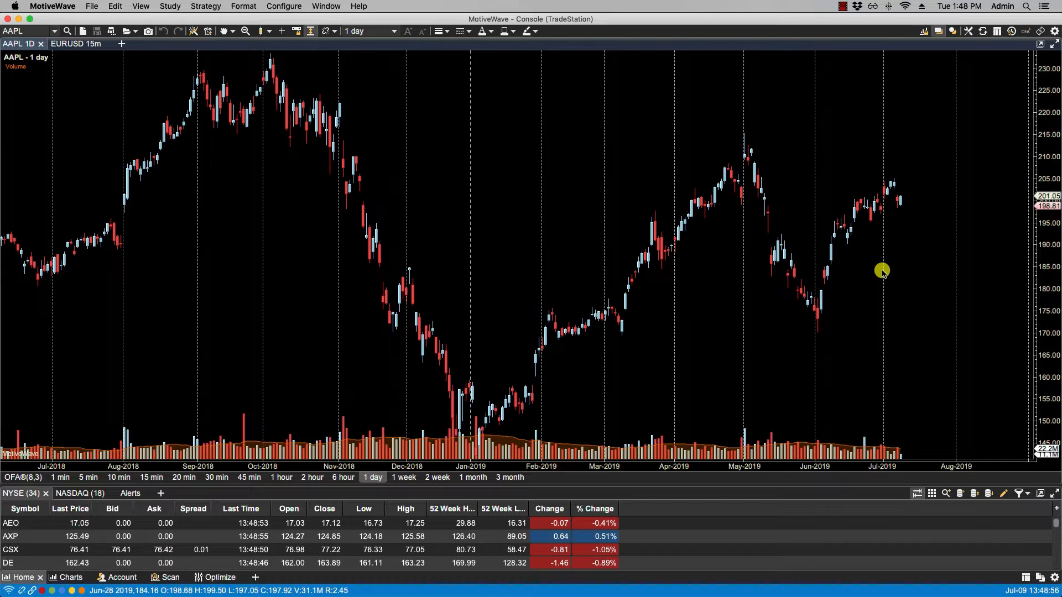
mouse_move(778, 222)
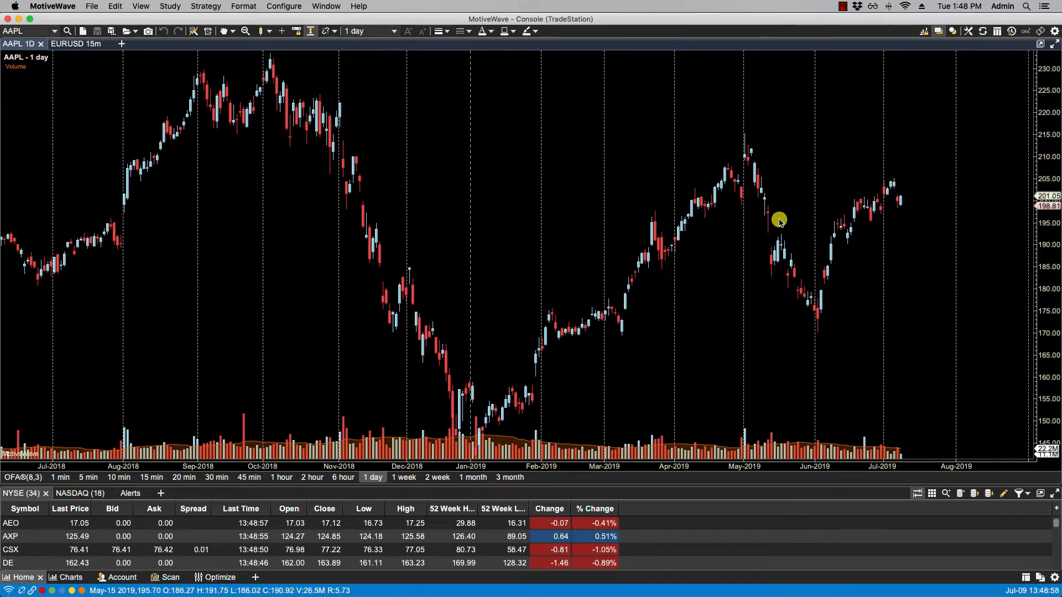
mouse_move(420, 134)
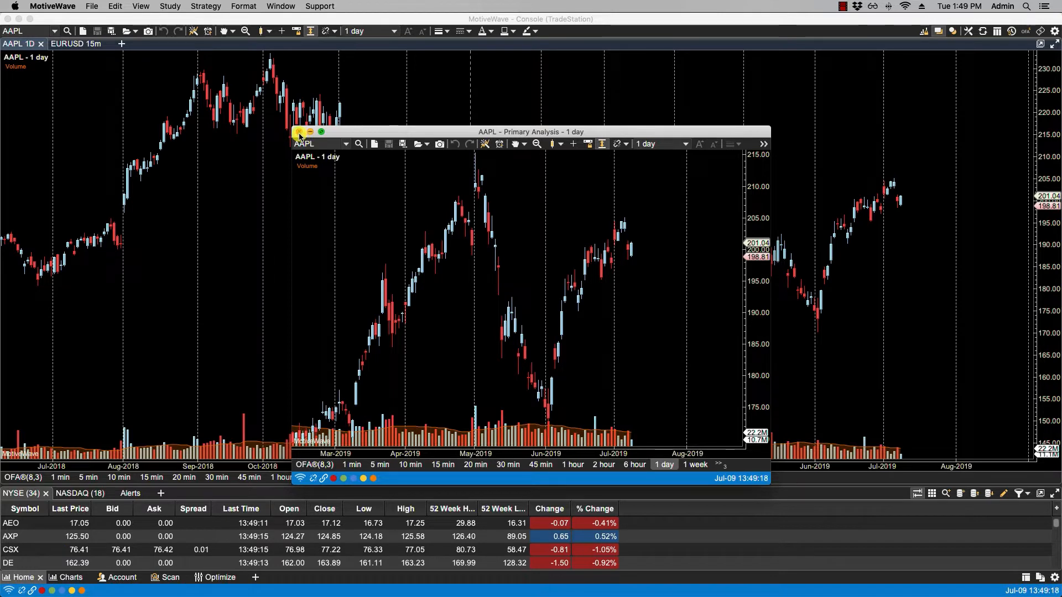
Close the separate AAPL chart window and reach the Tool Bar panel of Preferences.
left_click(299, 131)
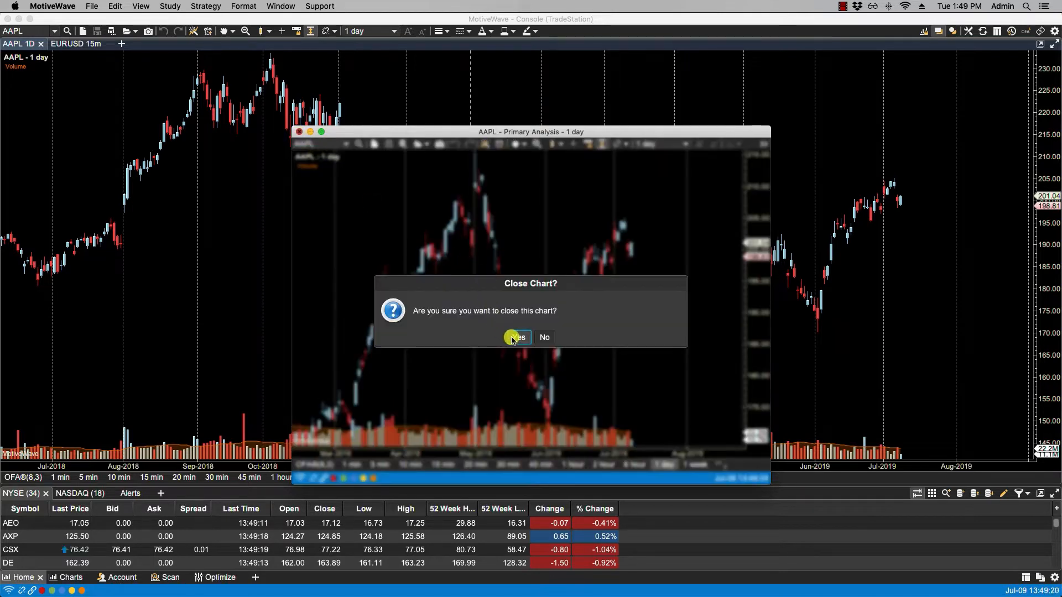
left_click(515, 338)
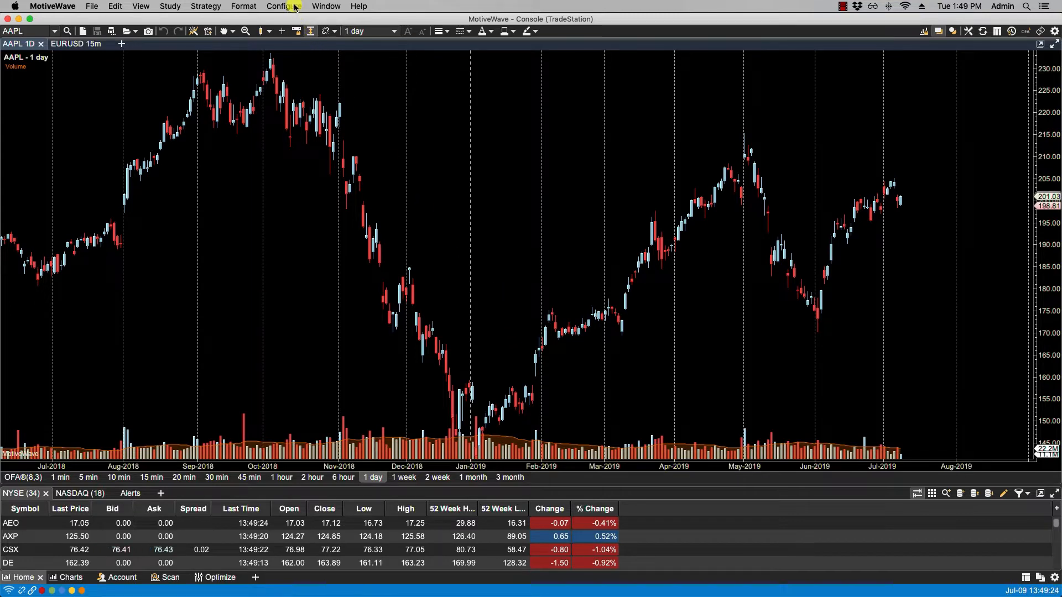
left_click(279, 6)
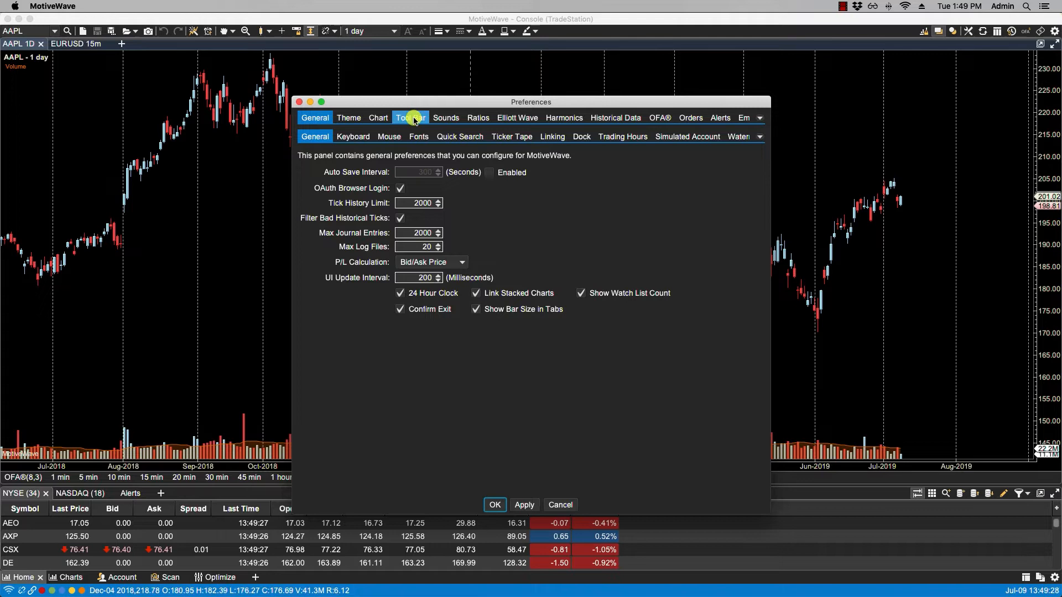
left_click(409, 118)
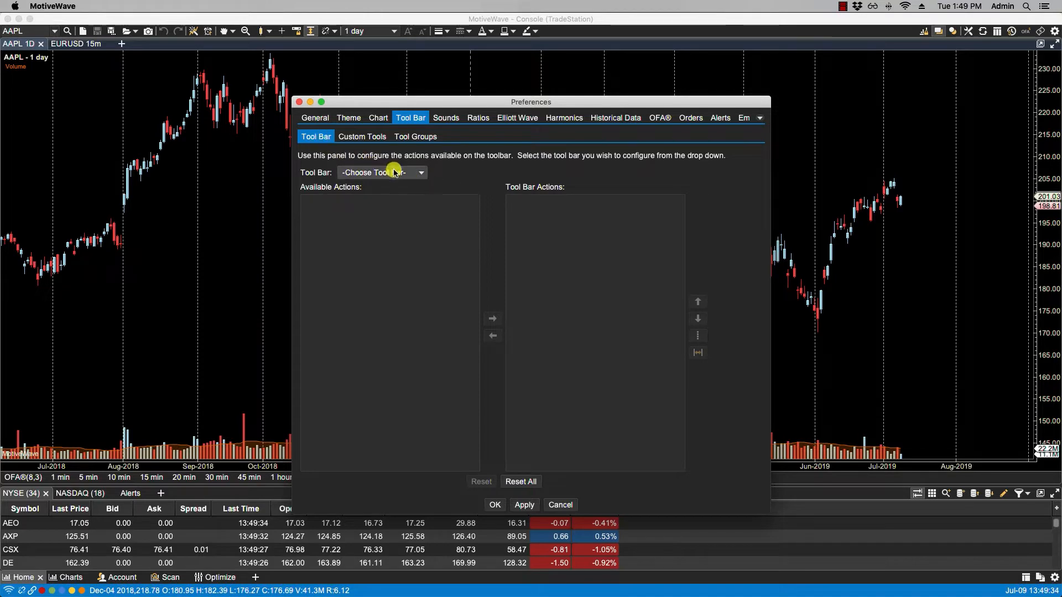
Select the Top toolbar from the Tool Bar dropdown and reopen the list of toolbars.
left_click(381, 173)
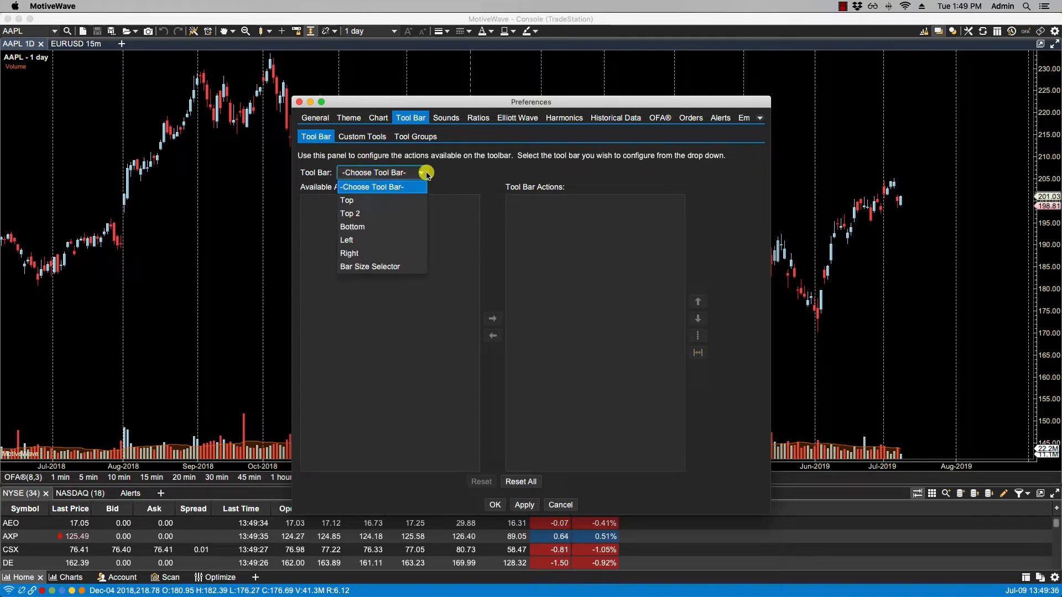
mouse_move(369, 267)
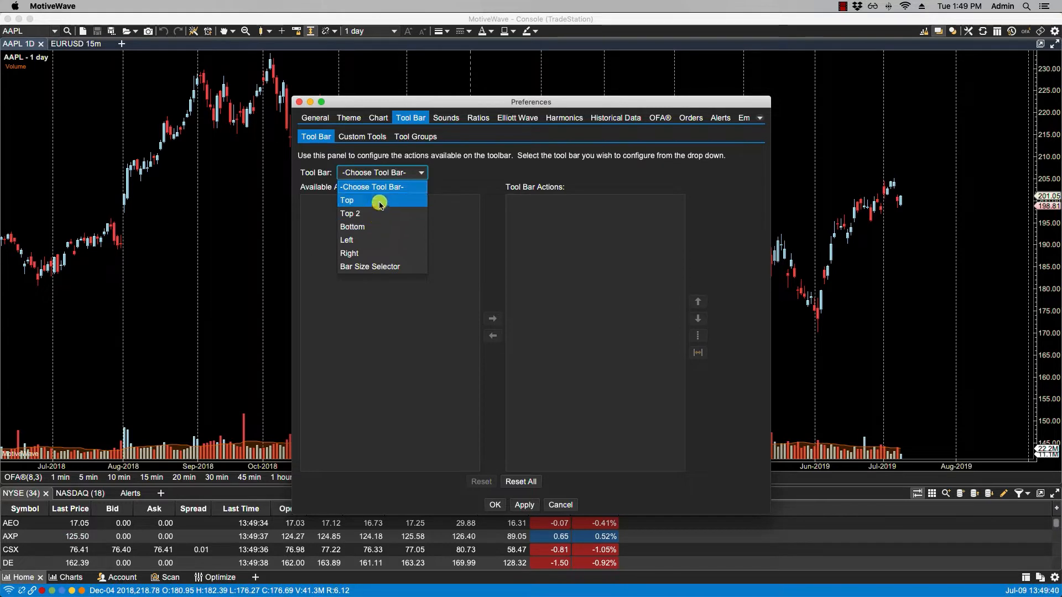
left_click(347, 200)
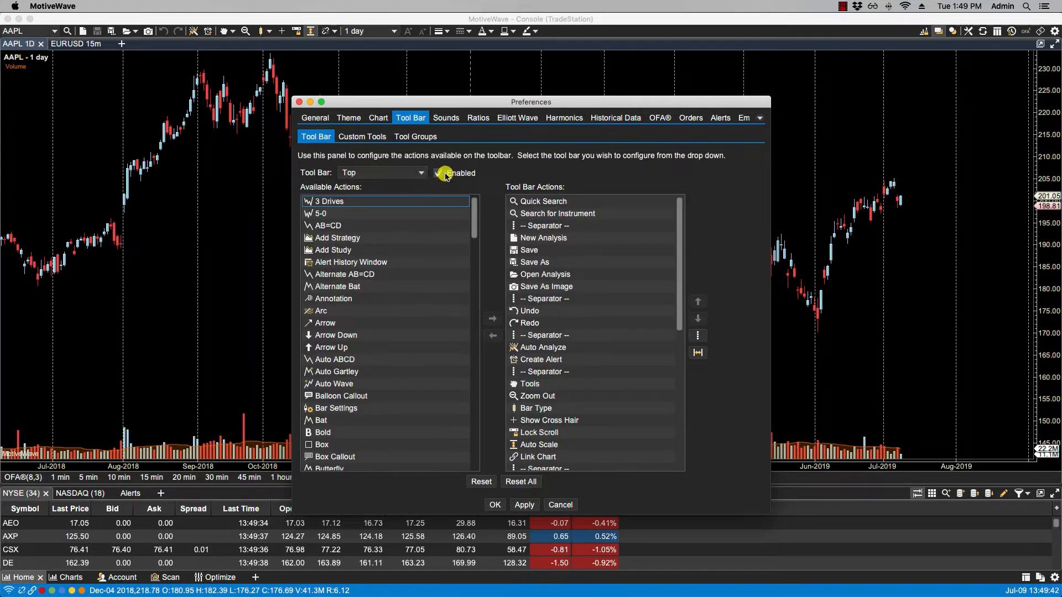
left_click(422, 173)
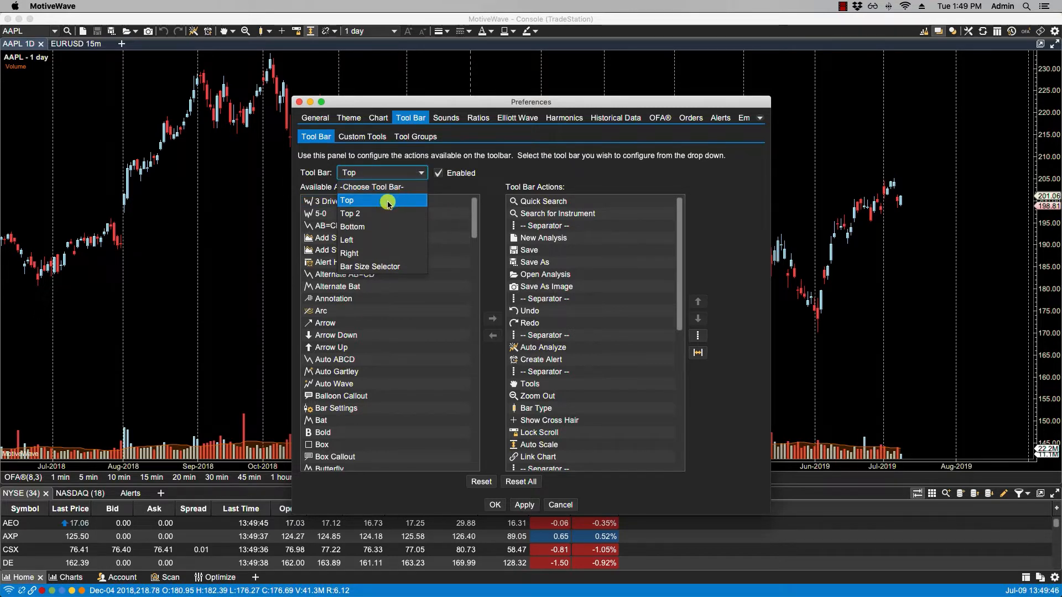
mouse_move(366, 213)
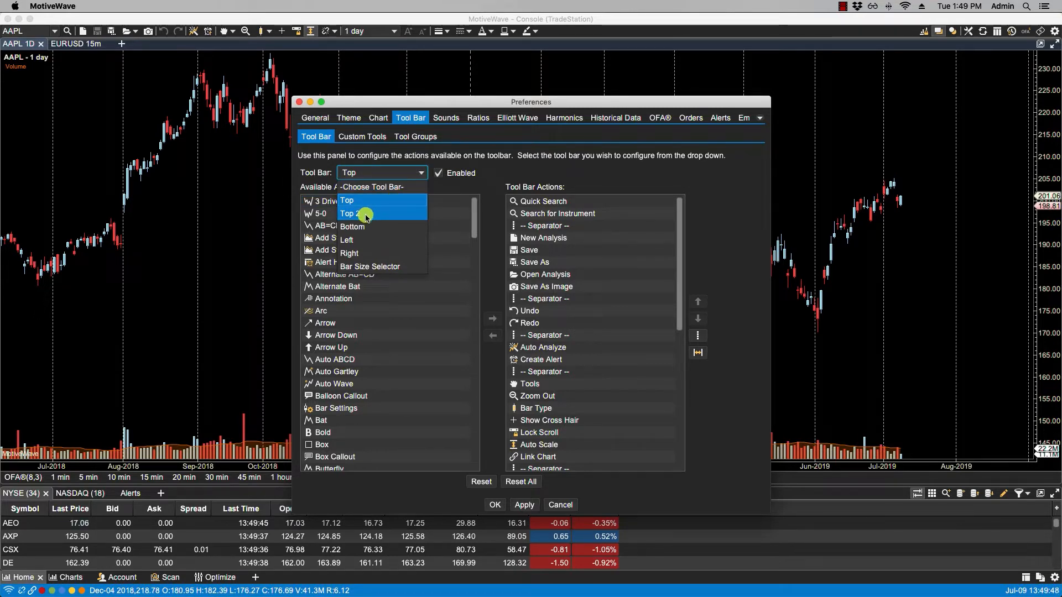
mouse_move(361, 240)
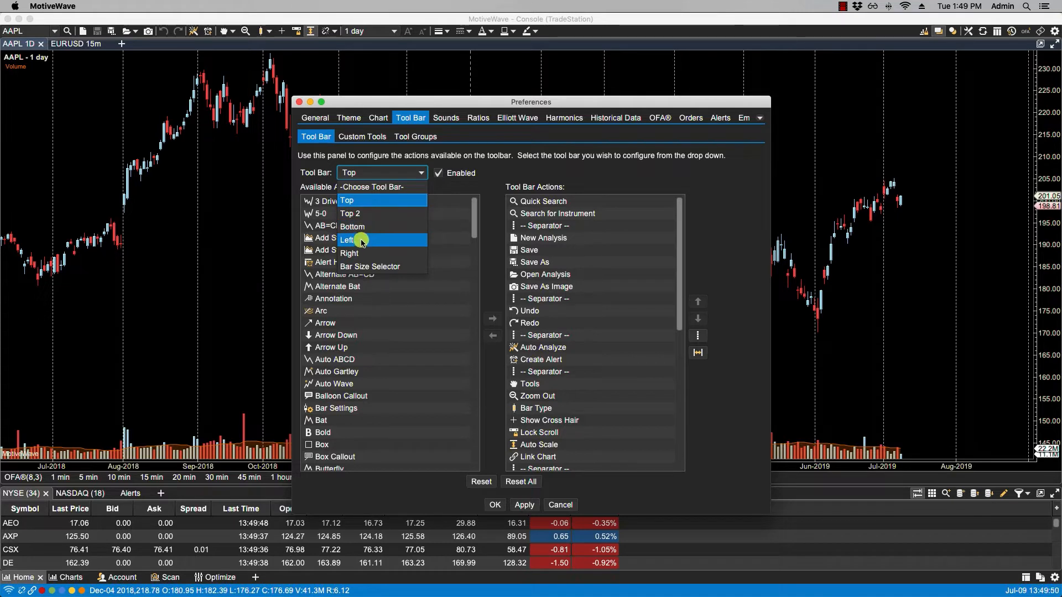
mouse_move(351, 252)
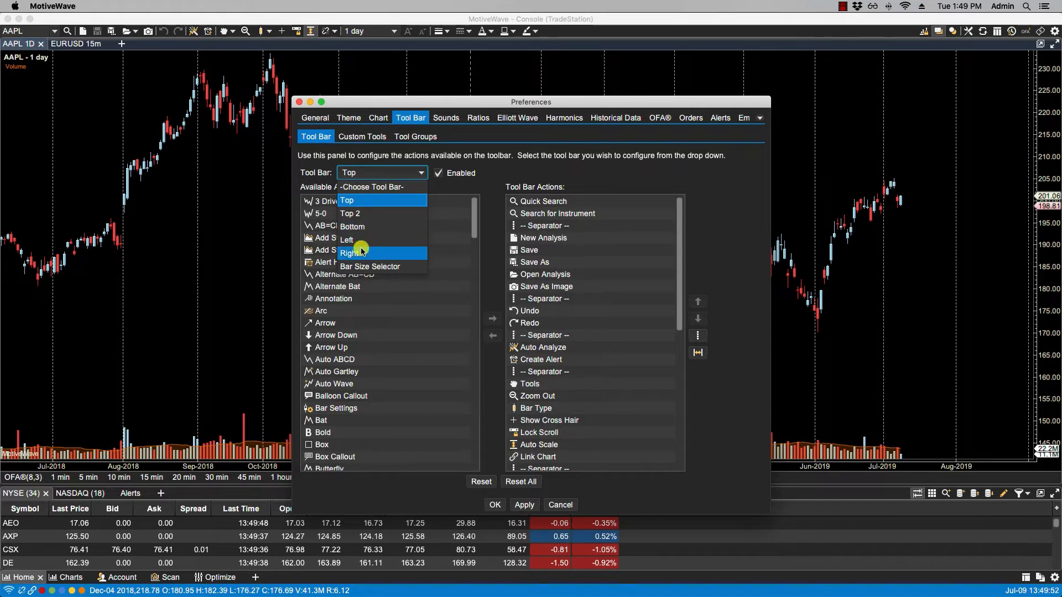
mouse_move(362, 253)
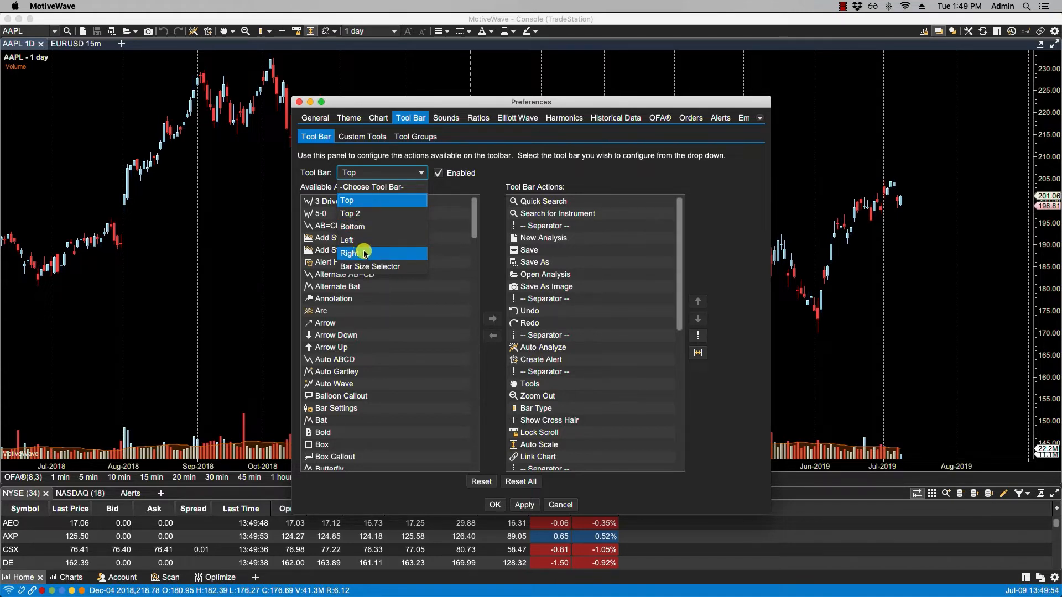
mouse_move(376, 266)
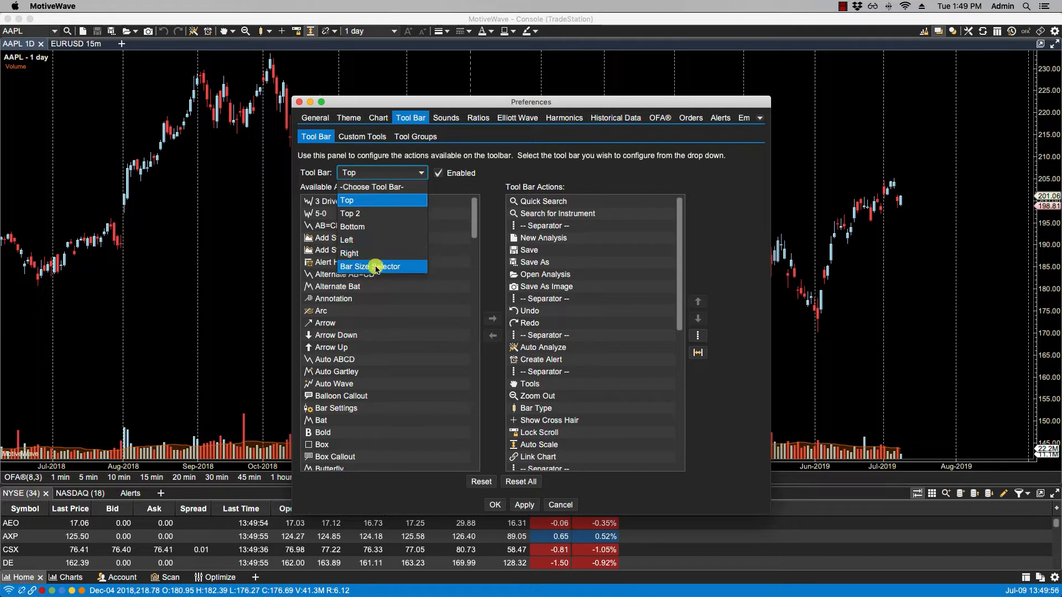
mouse_move(423, 262)
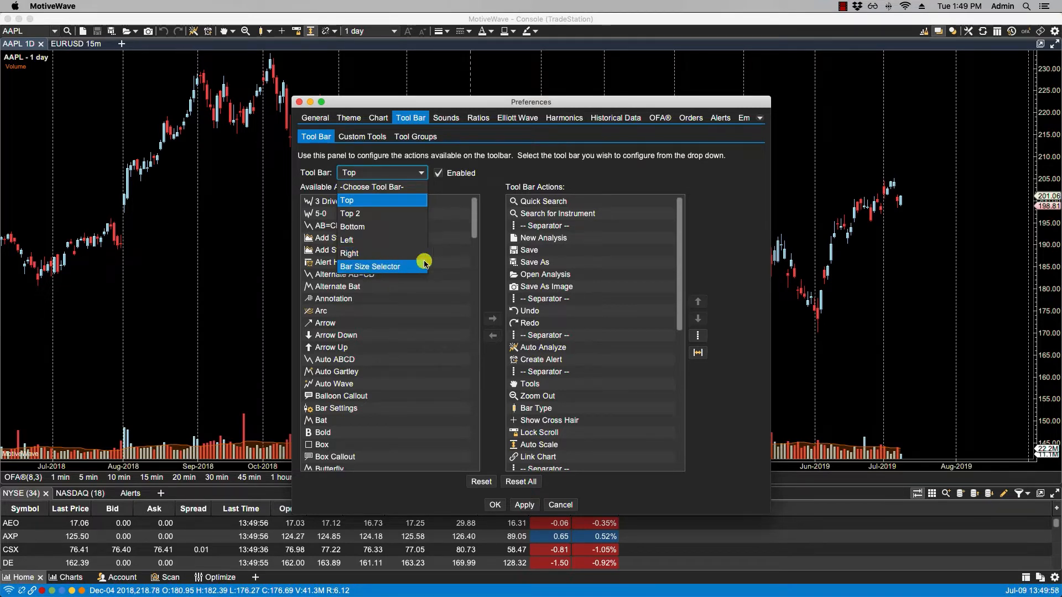
mouse_move(433, 244)
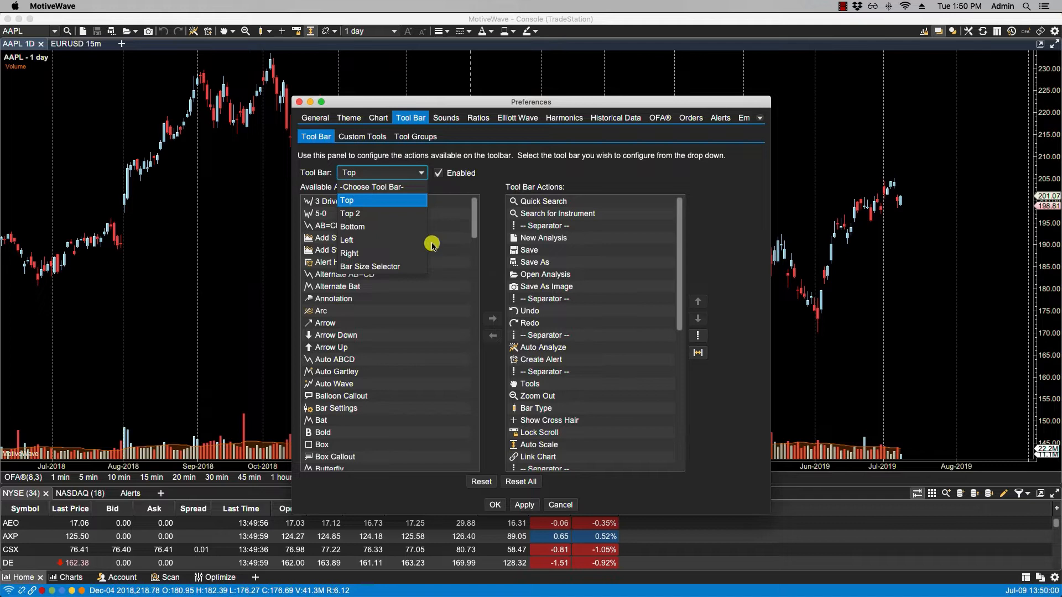
left_click(347, 200)
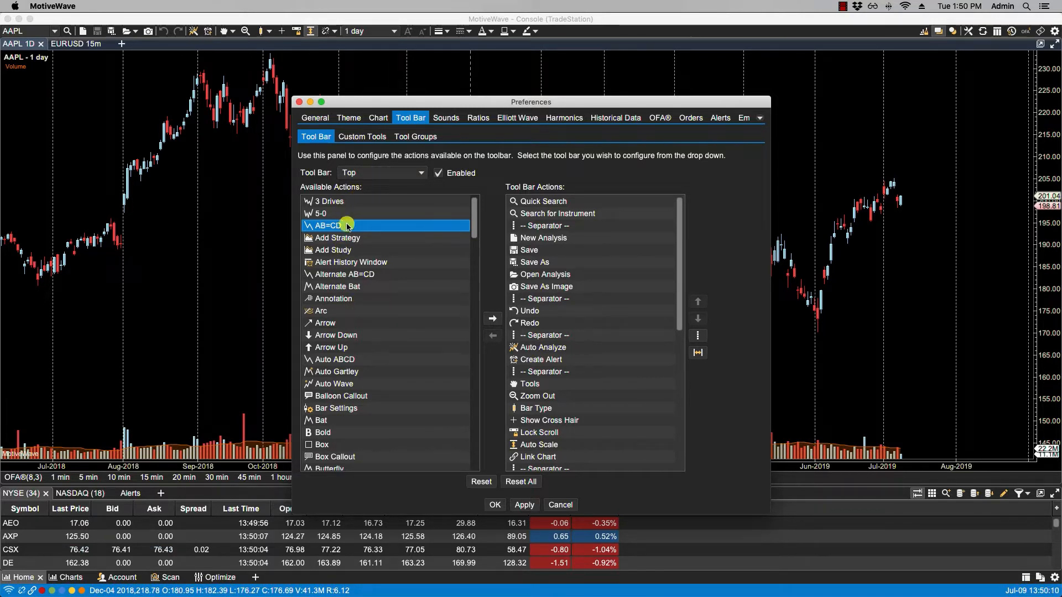
mouse_move(350, 322)
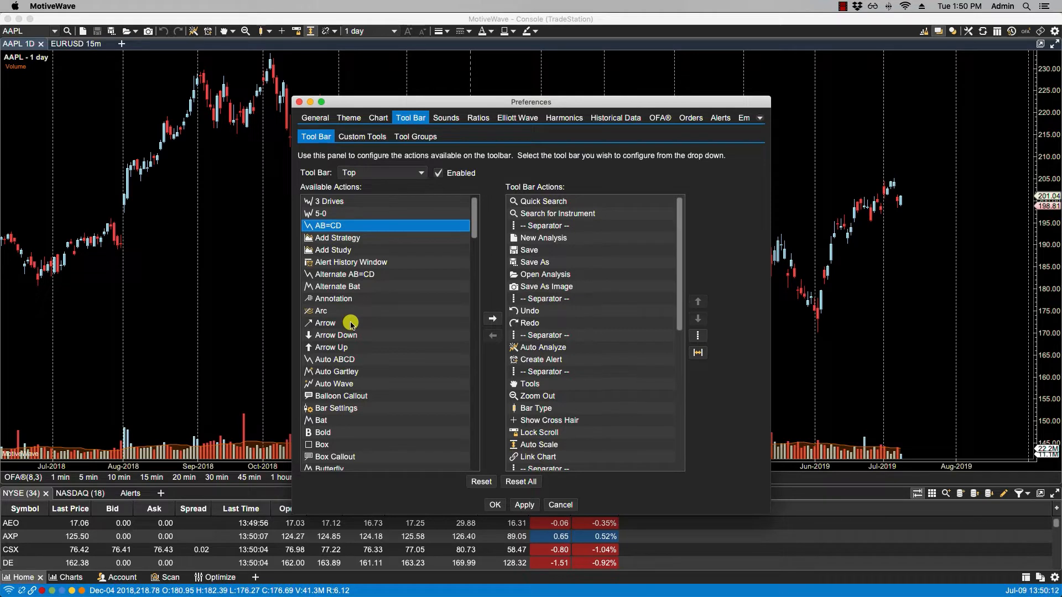
mouse_move(625, 232)
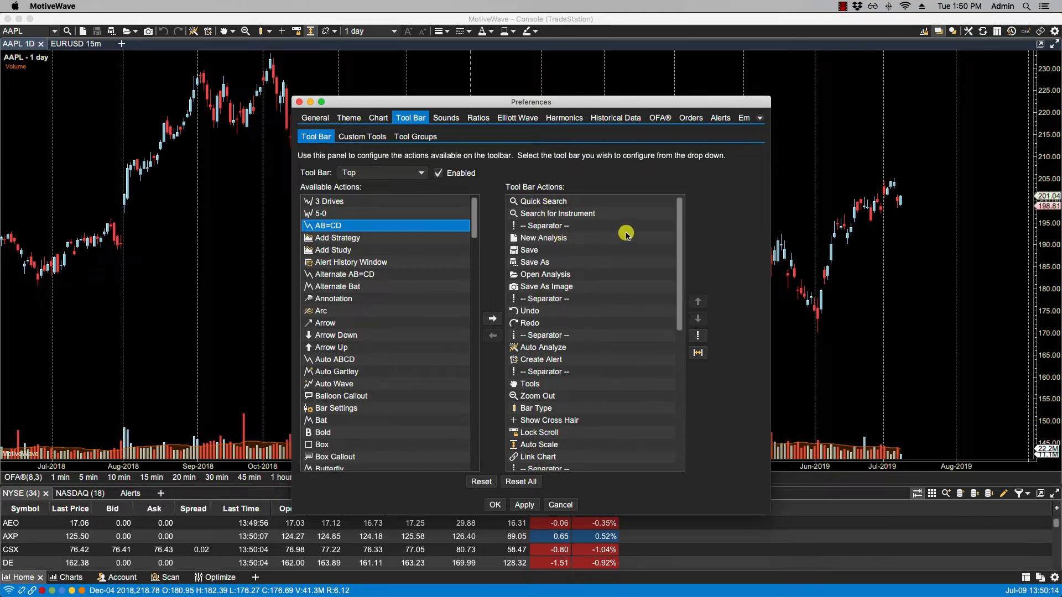
mouse_move(652, 225)
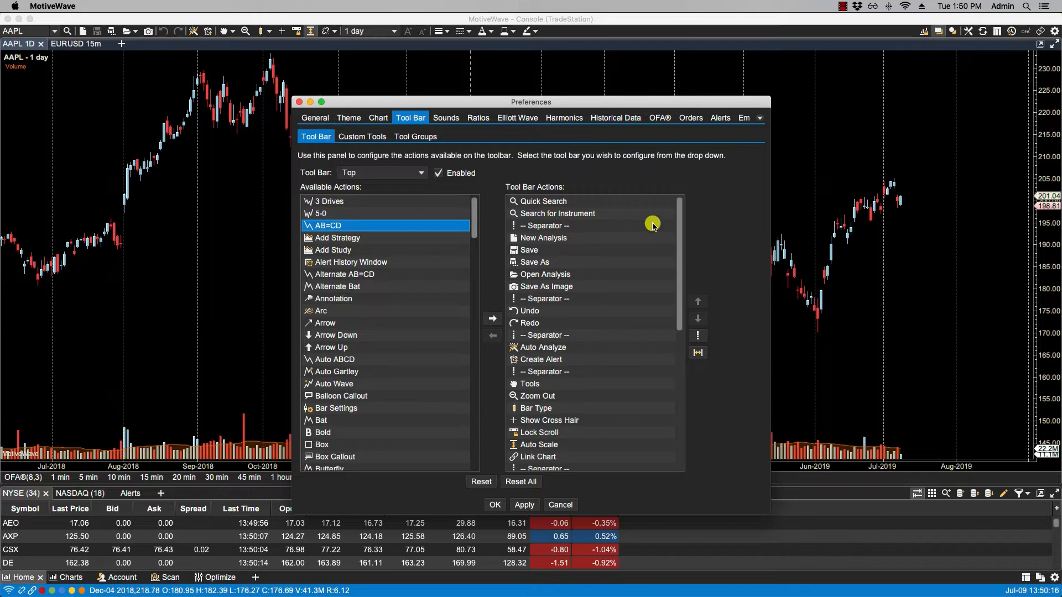
mouse_move(599, 206)
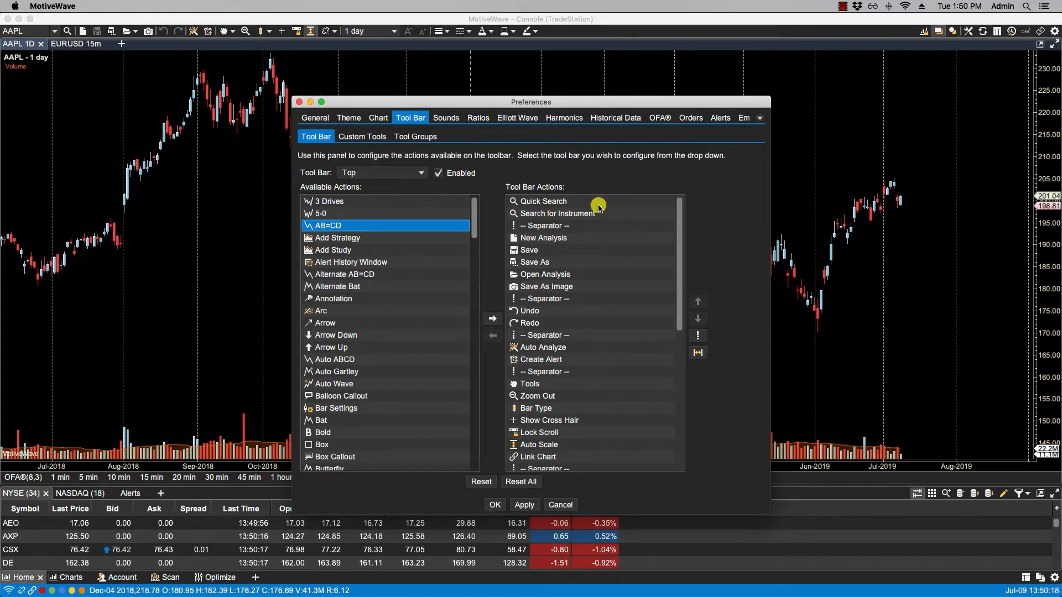
left_click(541, 201)
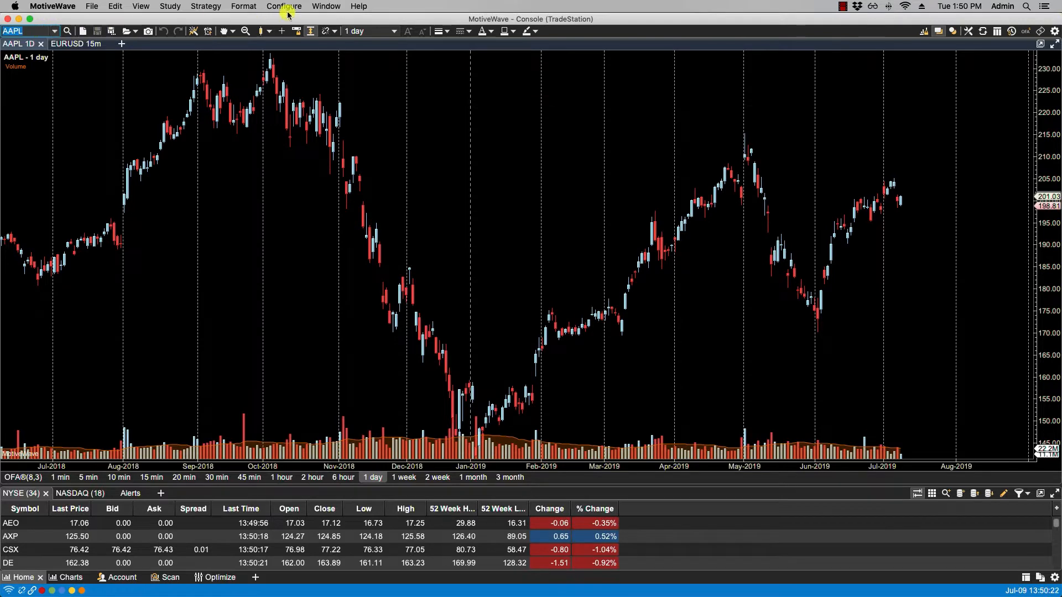
Reopen Preferences from the Window menu, returning to the Top toolbar panel.
left_click(326, 6)
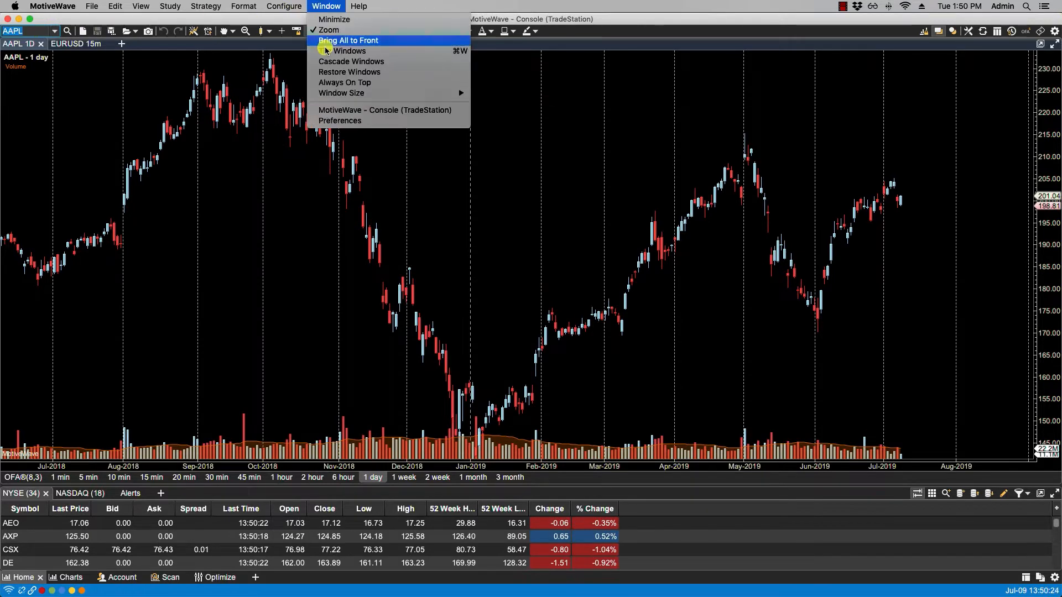
left_click(339, 121)
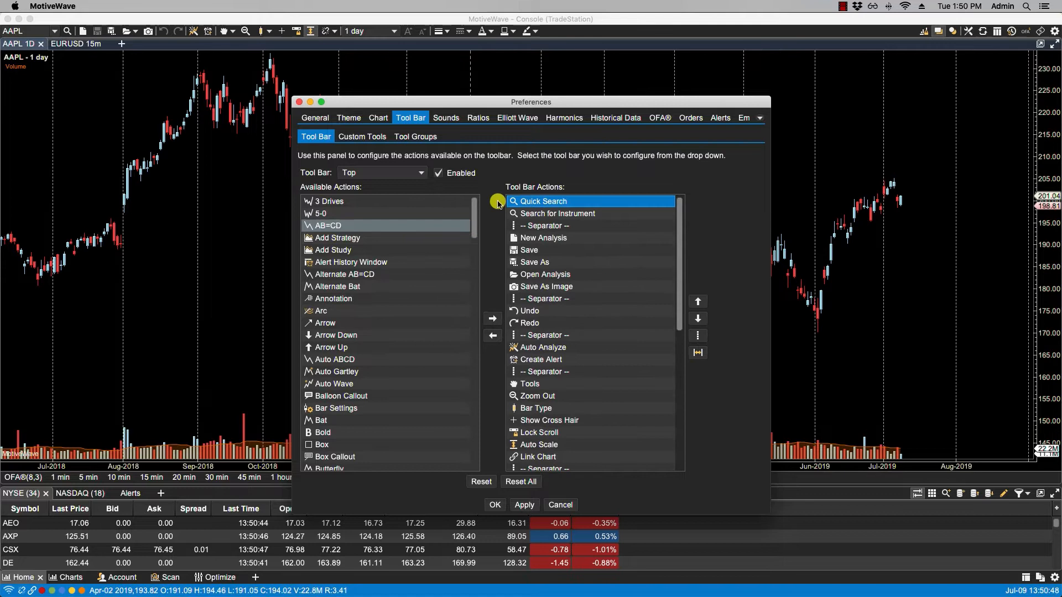
Select 3 Drives, AB=CD, Add Study and Add Strategy in the Available Actions list.
left_click(330, 202)
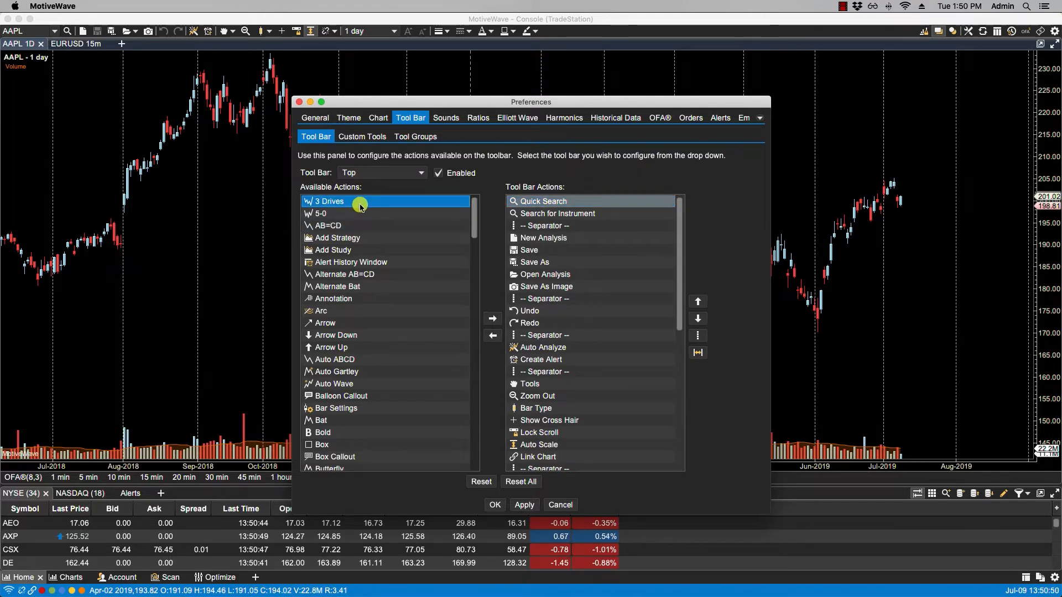
mouse_move(379, 245)
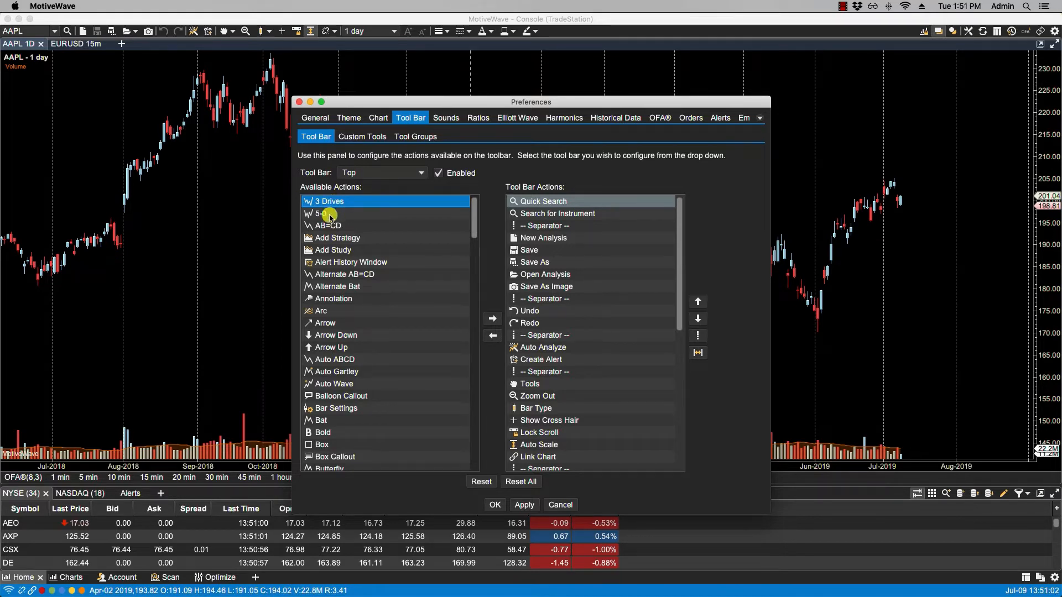
left_click(327, 225)
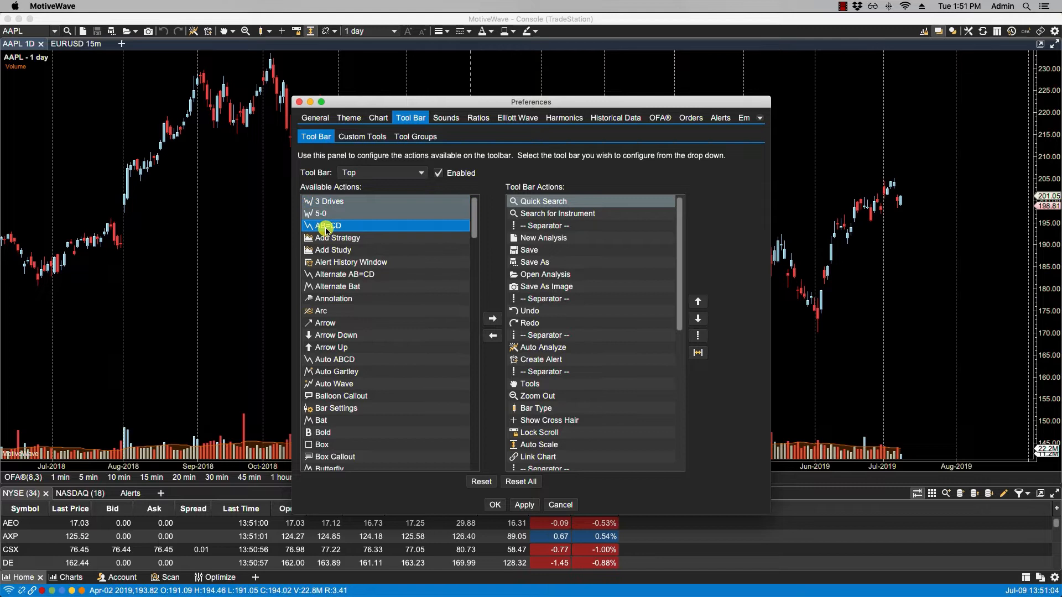
mouse_move(330, 197)
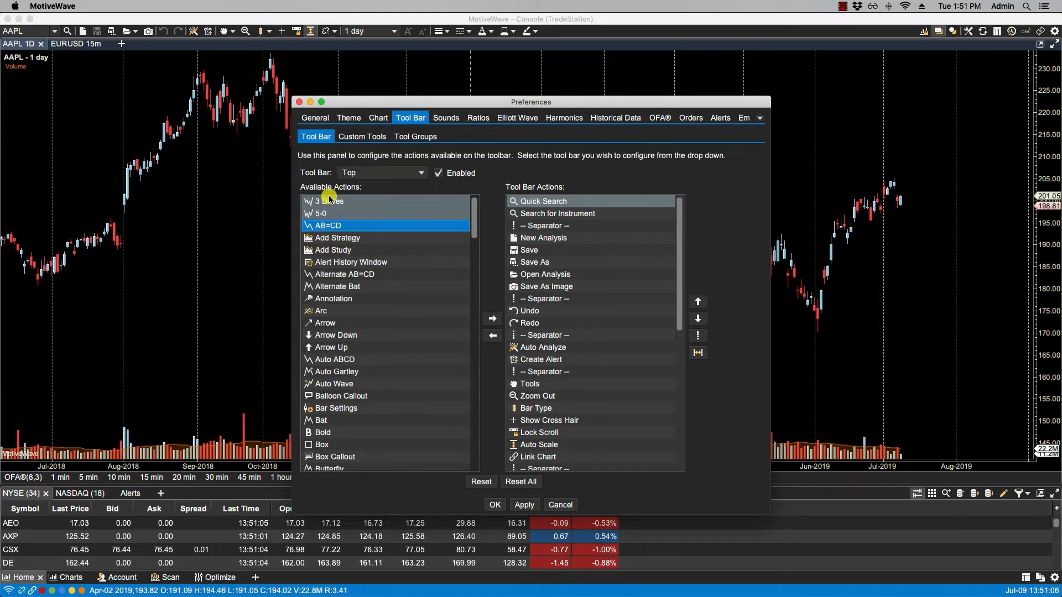
left_click(333, 249)
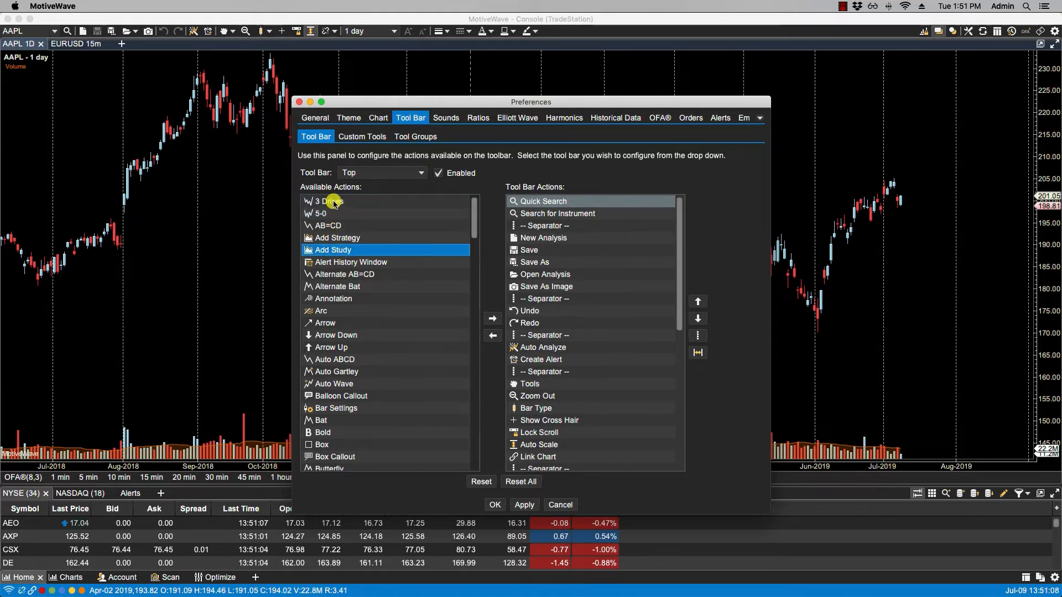
left_click(327, 201)
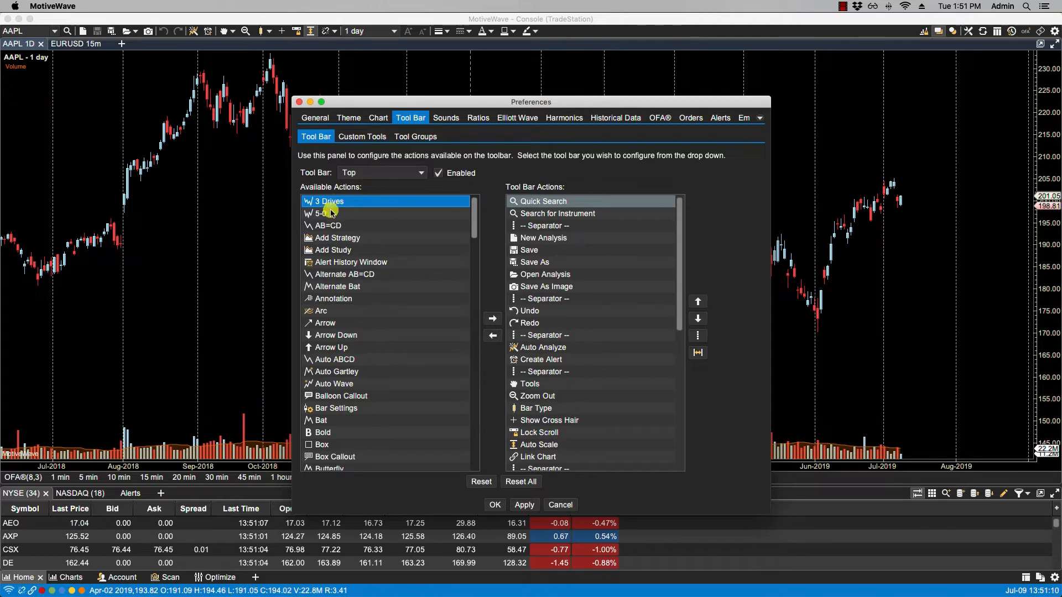
mouse_move(324, 225)
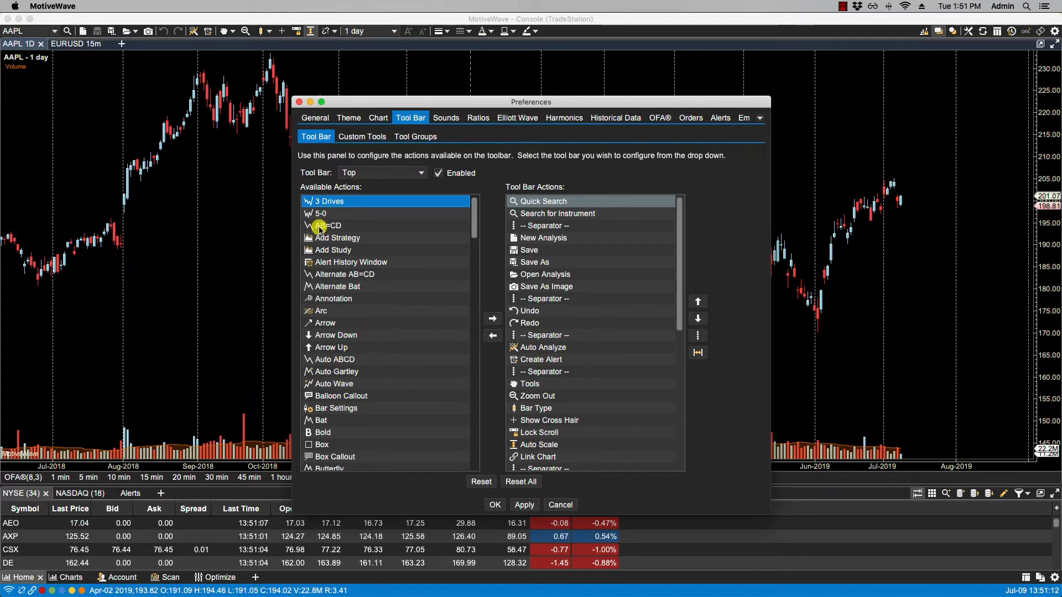
mouse_move(319, 233)
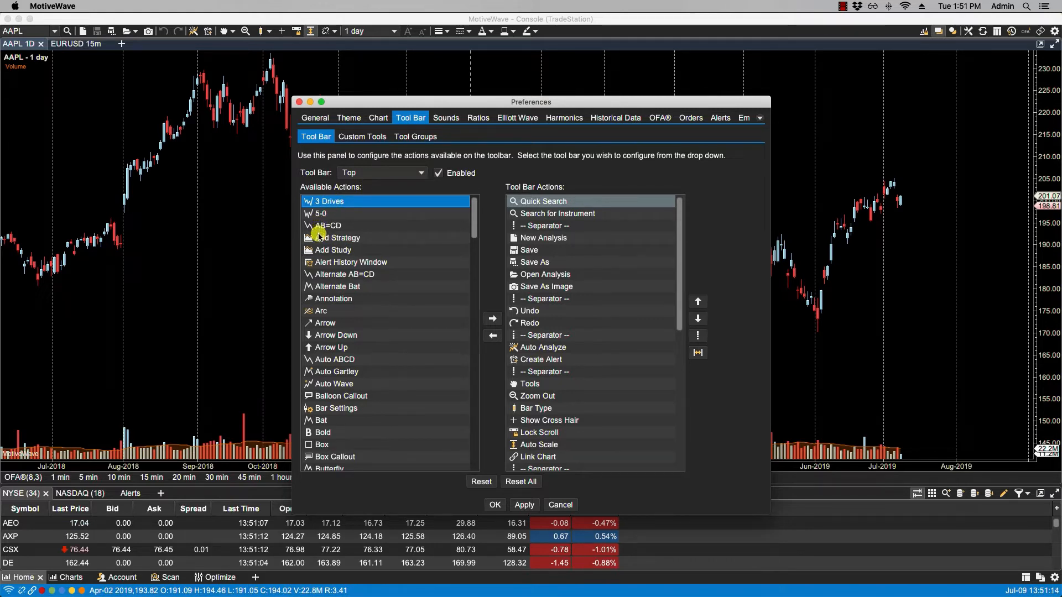
left_click(335, 285)
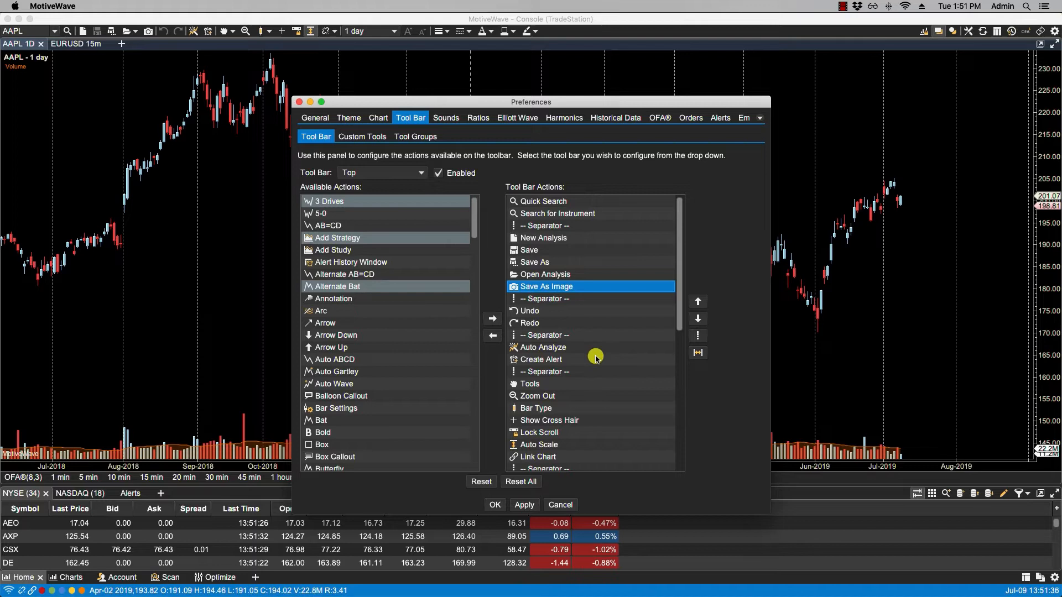
Reposition Save in the Top toolbar's actions so it follows Search for Instrument.
left_click(541, 201)
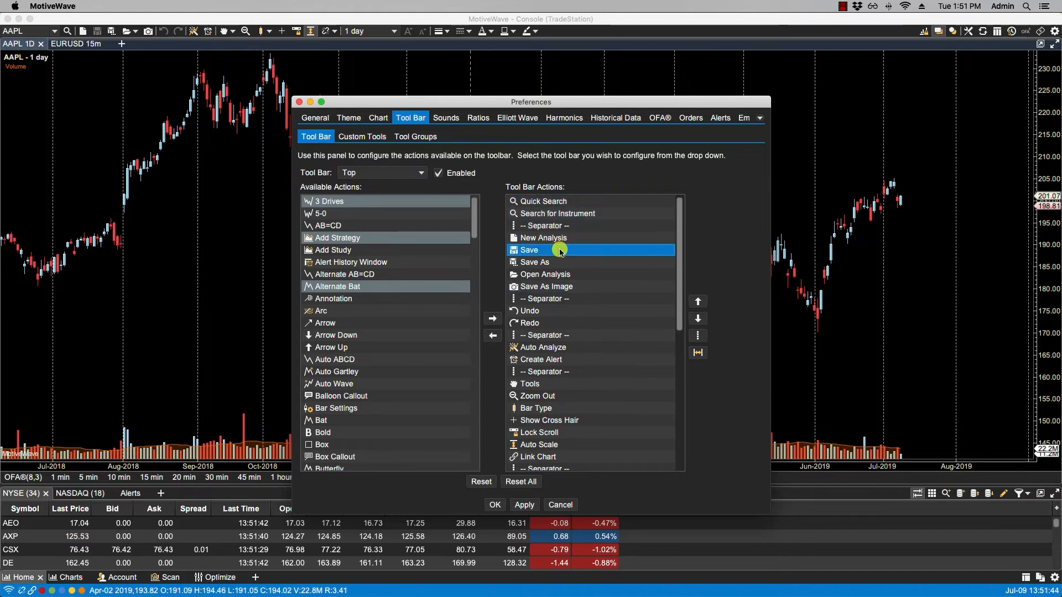
mouse_move(555, 280)
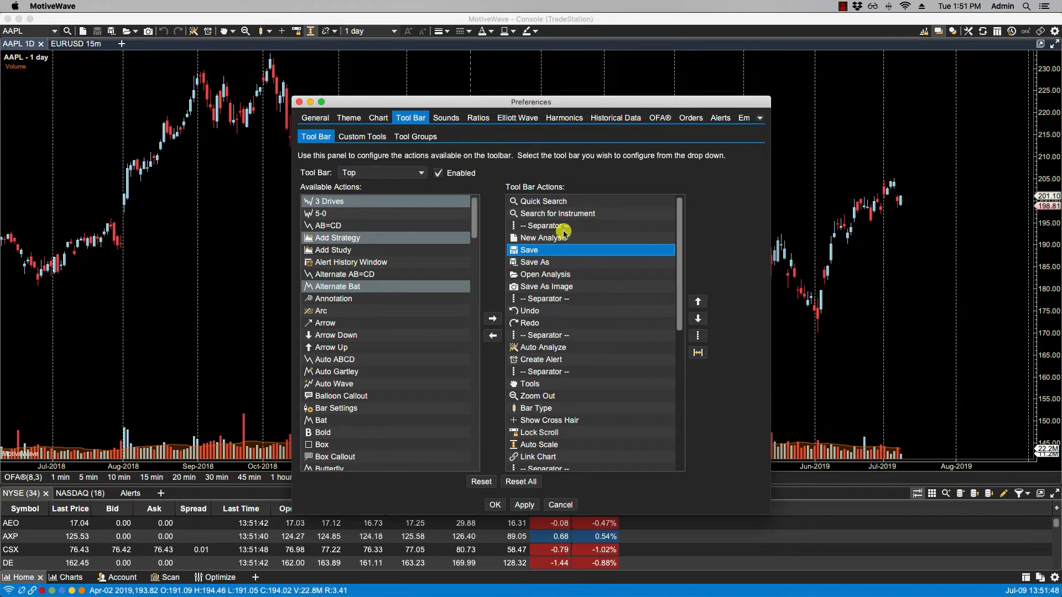
mouse_move(570, 347)
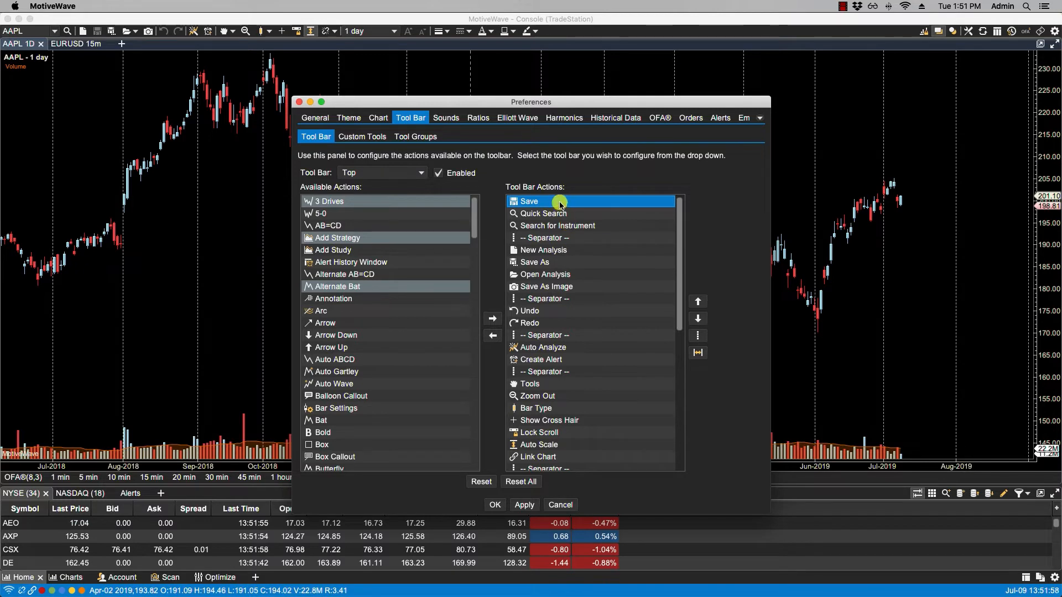
mouse_move(697, 315)
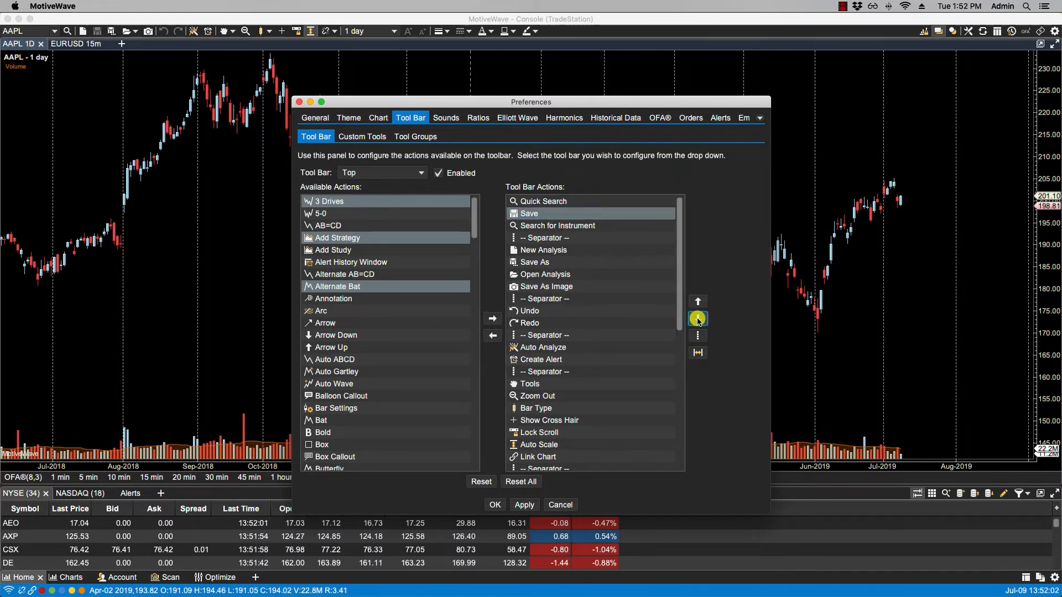
left_click(697, 301)
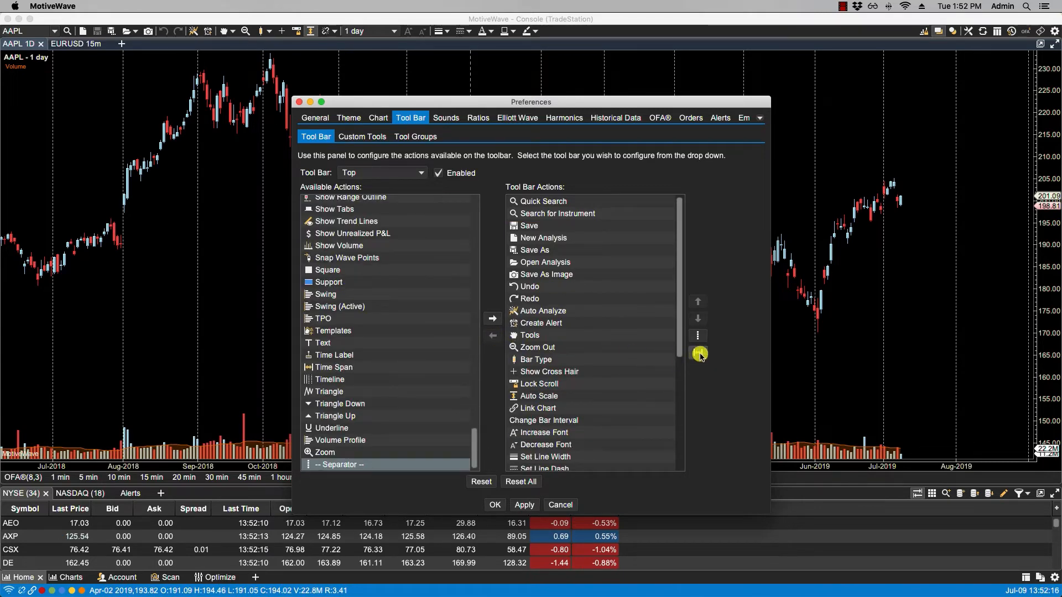
Insert and remove a spacer after Tools, then add Show Volume after Change Bar Interval.
left_click(537, 346)
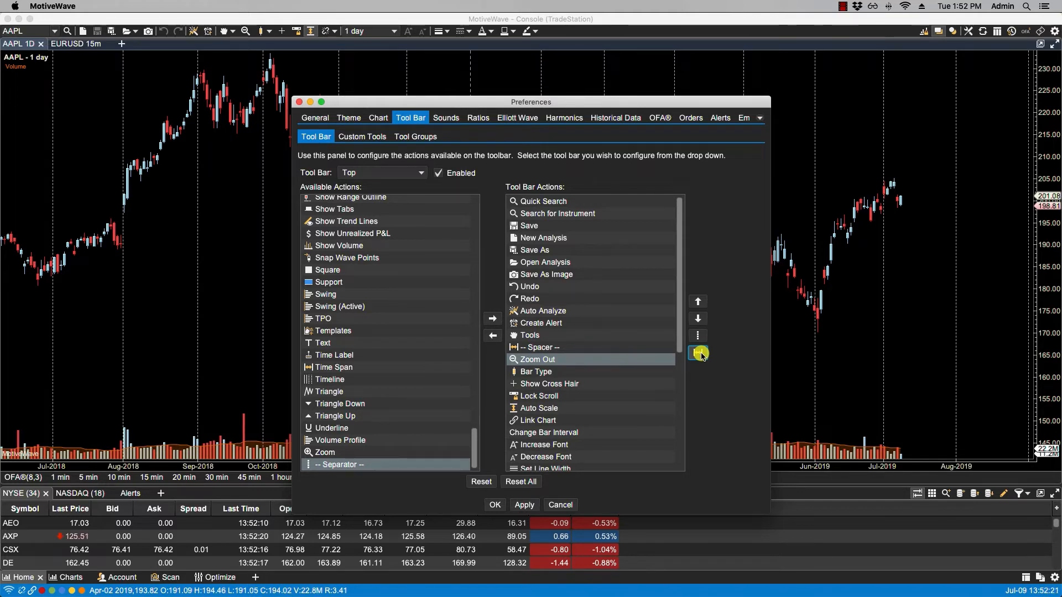
left_click(697, 301)
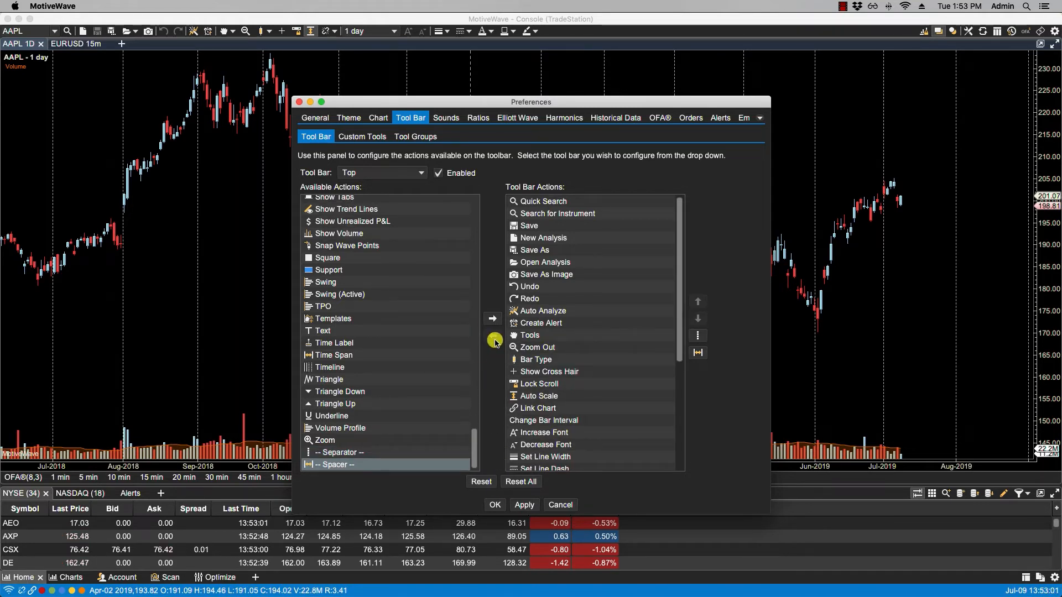
left_click(336, 233)
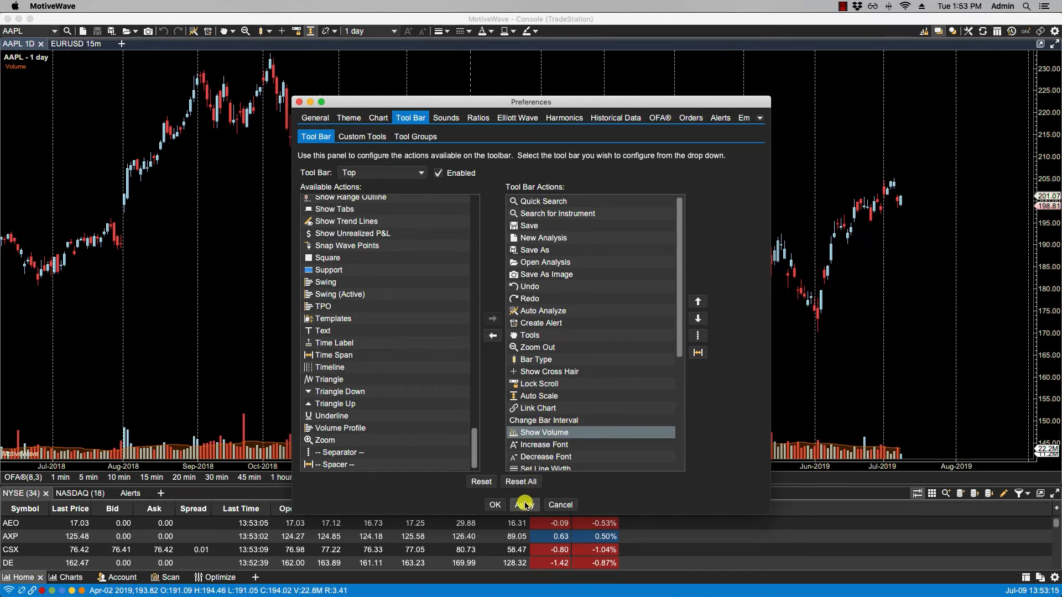
Apply the Top toolbar changes to the console, then remove Show Volume from its actions.
left_click(523, 504)
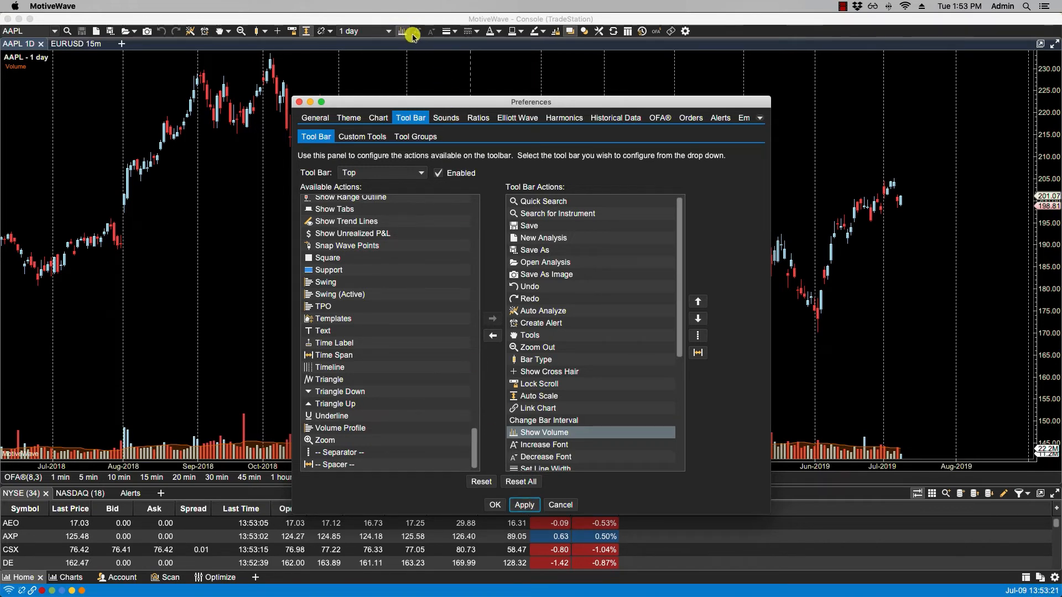
left_click(540, 432)
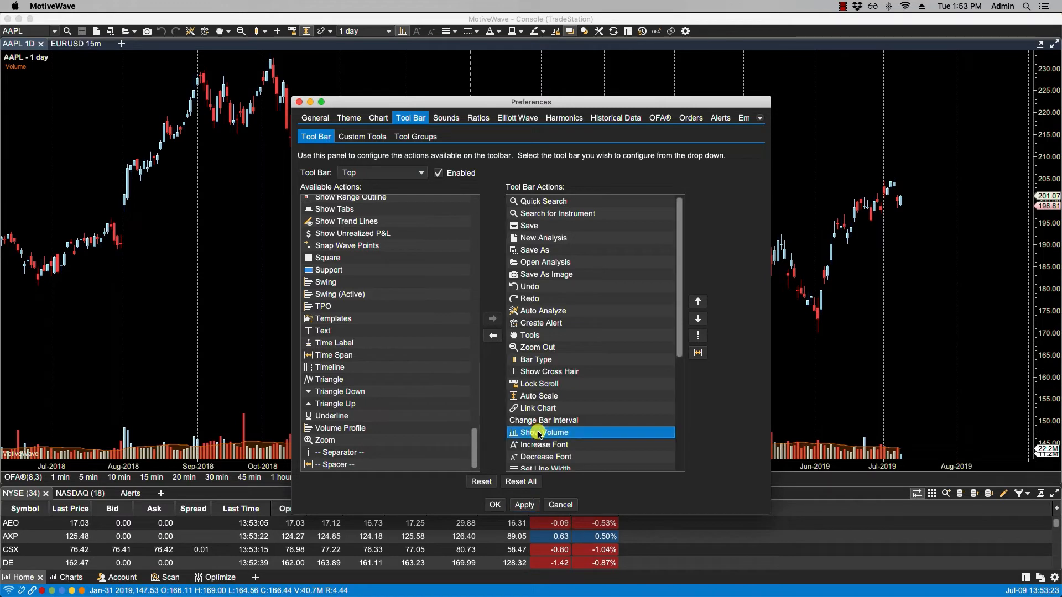
left_click(492, 335)
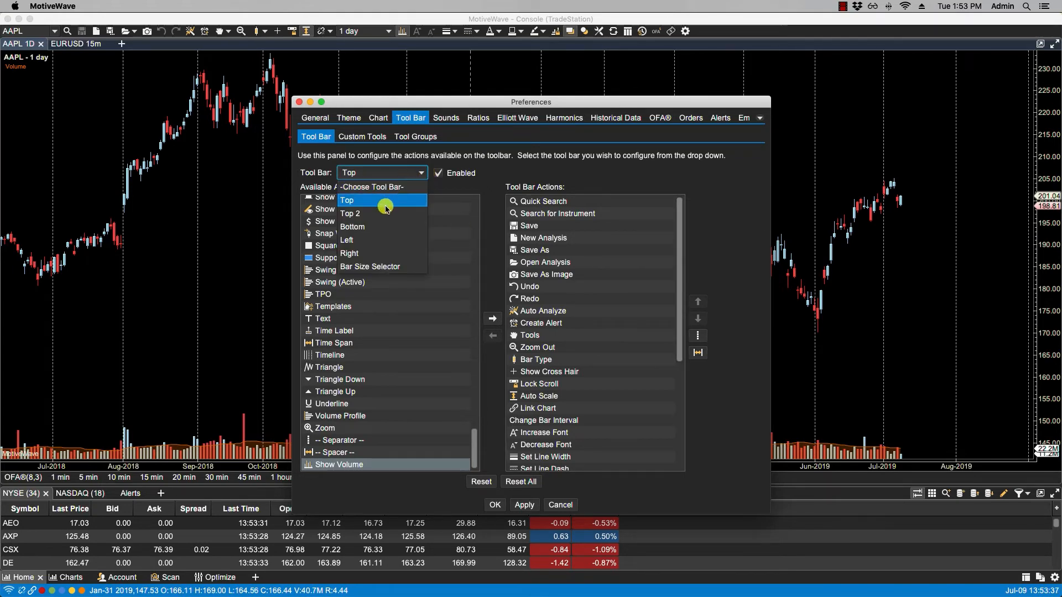
Apply the enabled Top 2 toolbar to add a second row, then uncheck its Enabled option.
left_click(351, 214)
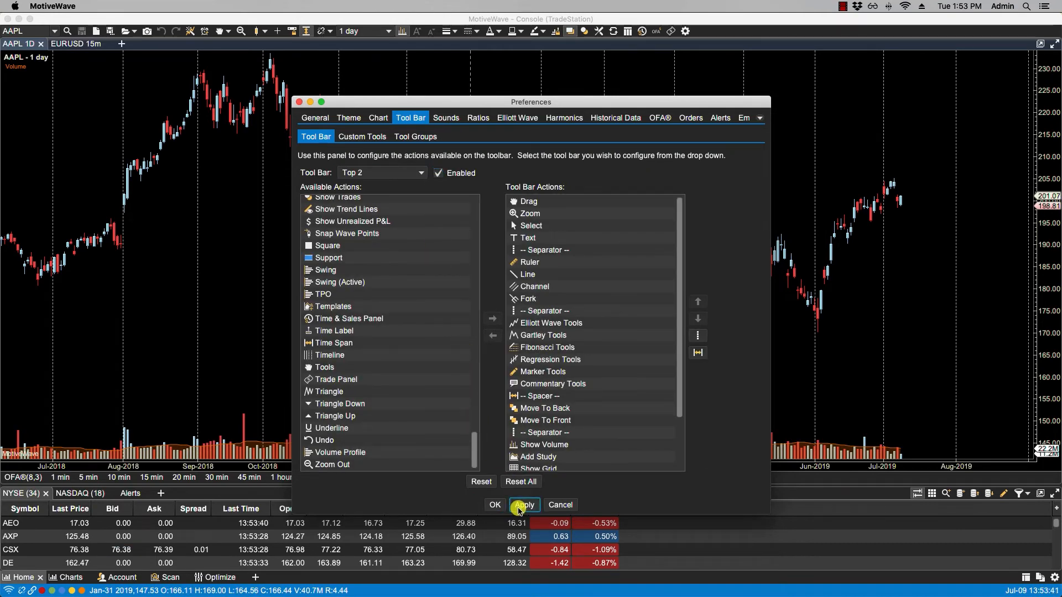
left_click(523, 505)
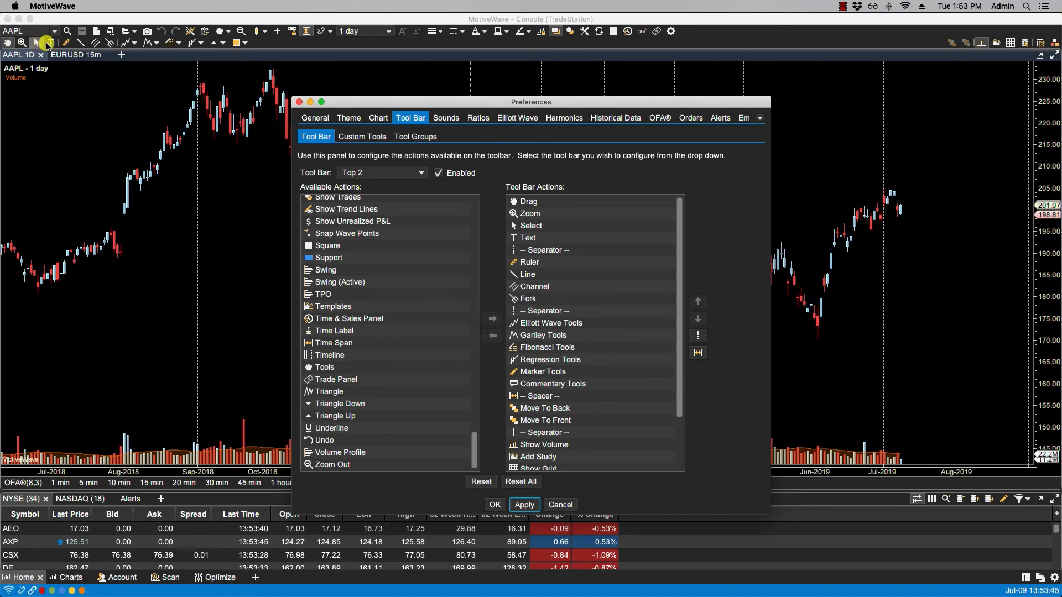
mouse_move(255, 47)
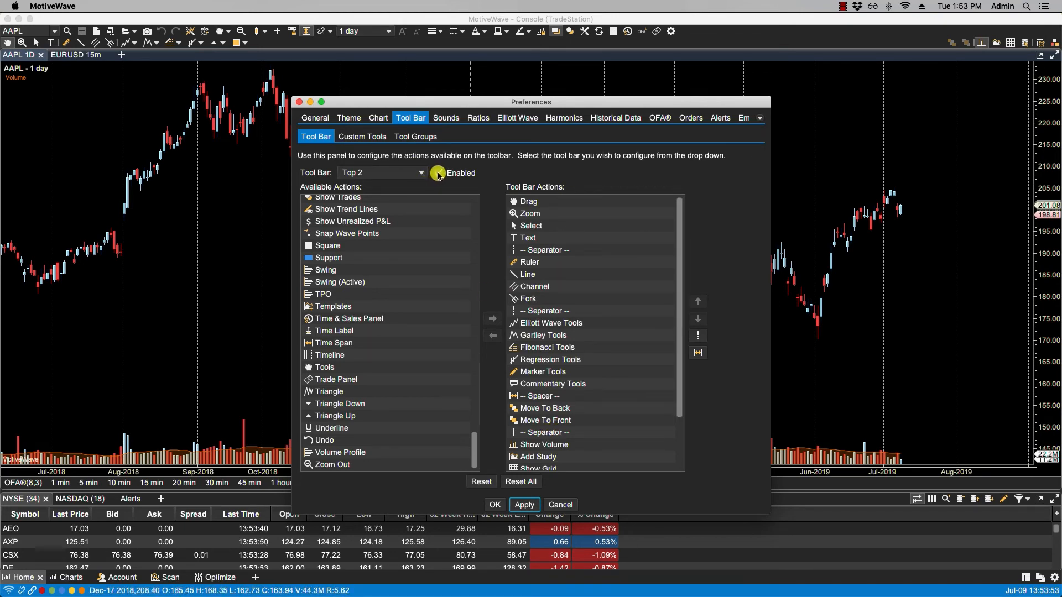
left_click(382, 173)
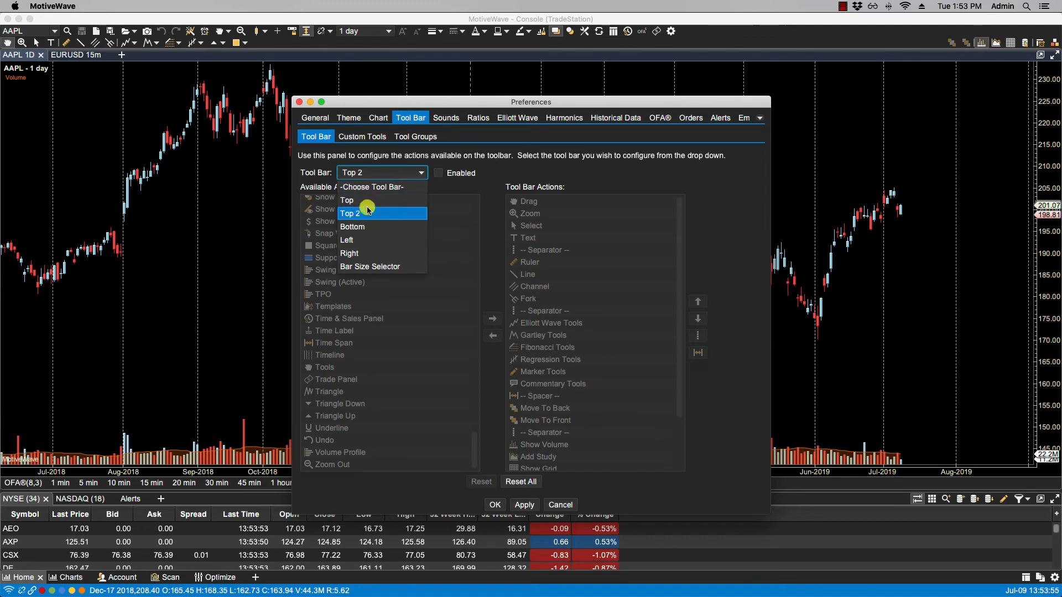
Enable and apply the Bottom toolbar, then uncheck Enabled and reopen the toolbar list.
left_click(352, 227)
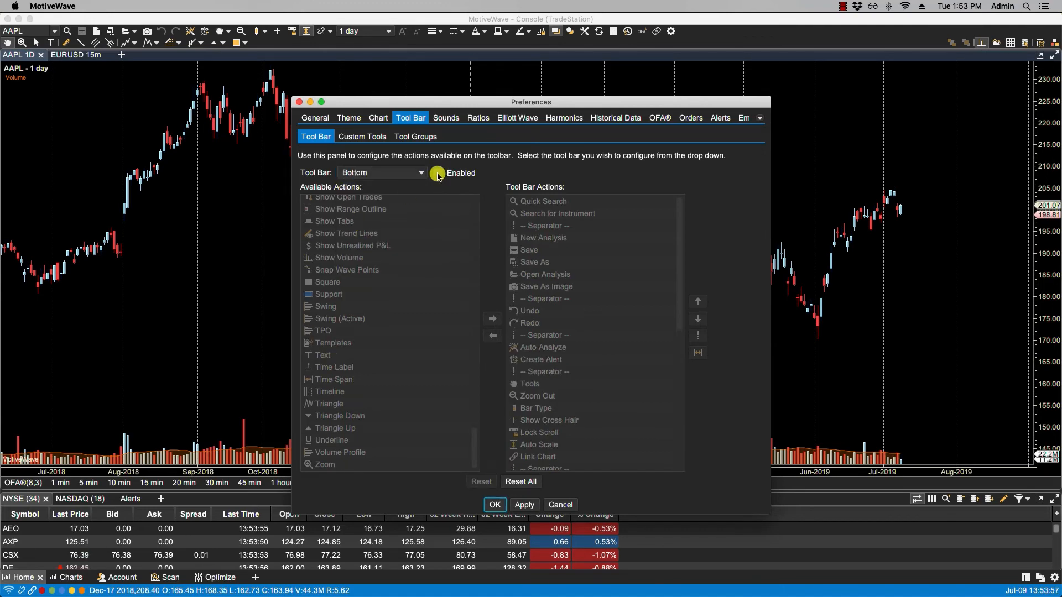
left_click(438, 173)
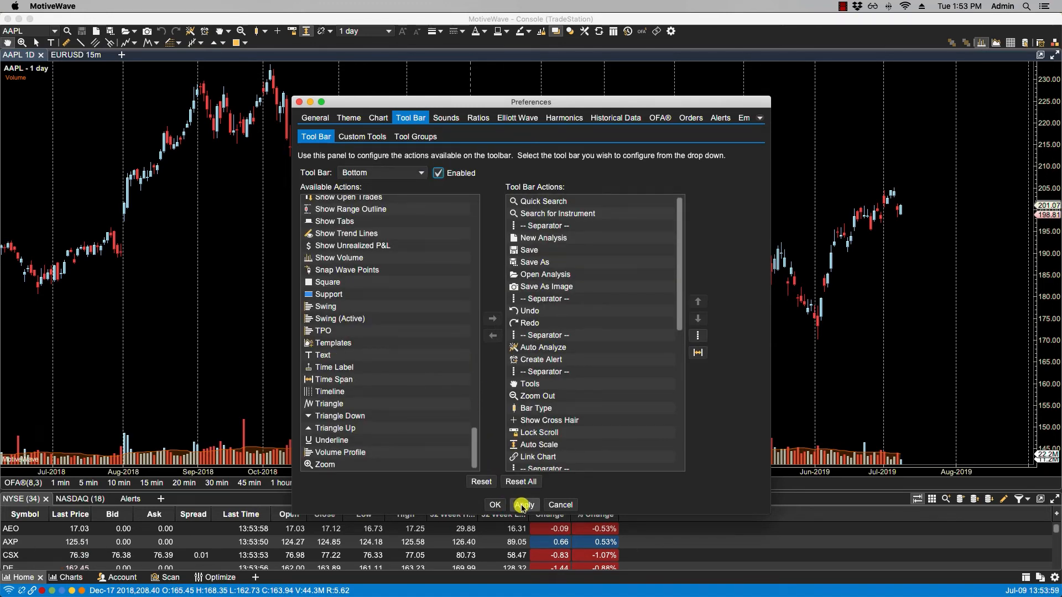
left_click(523, 504)
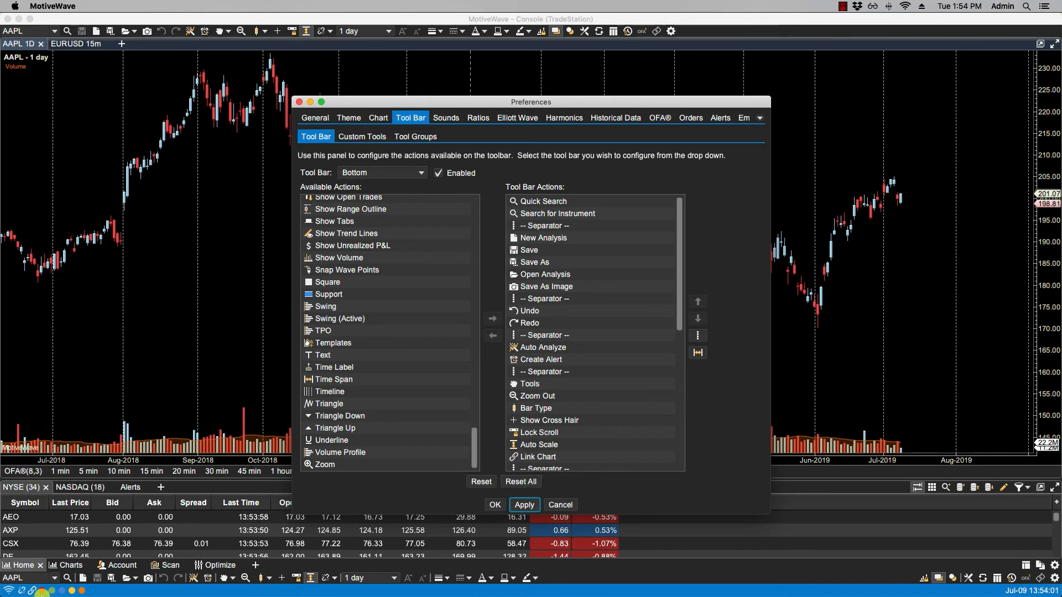
mouse_move(162, 583)
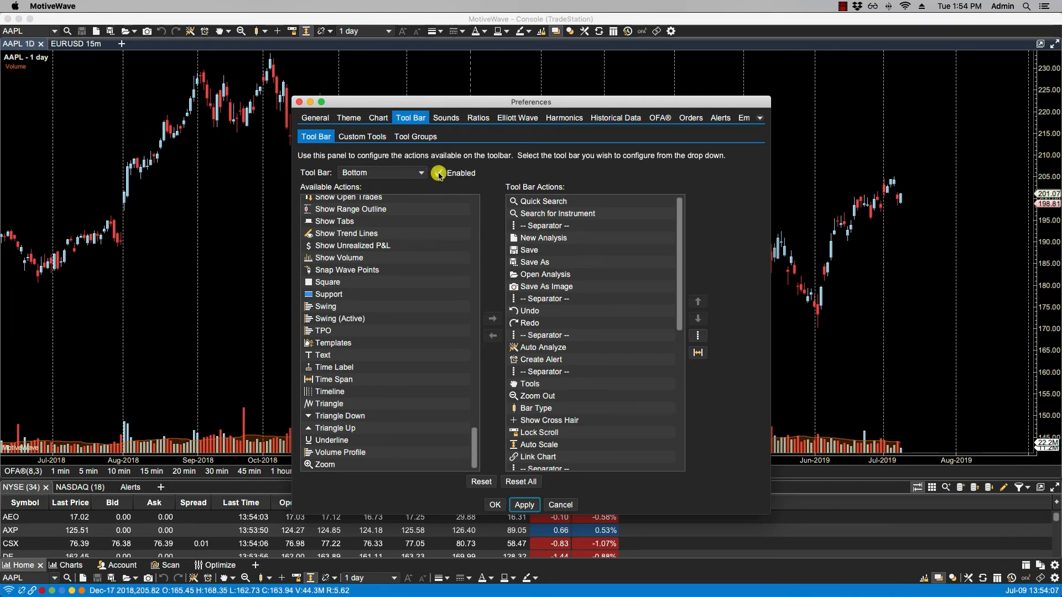
left_click(438, 172)
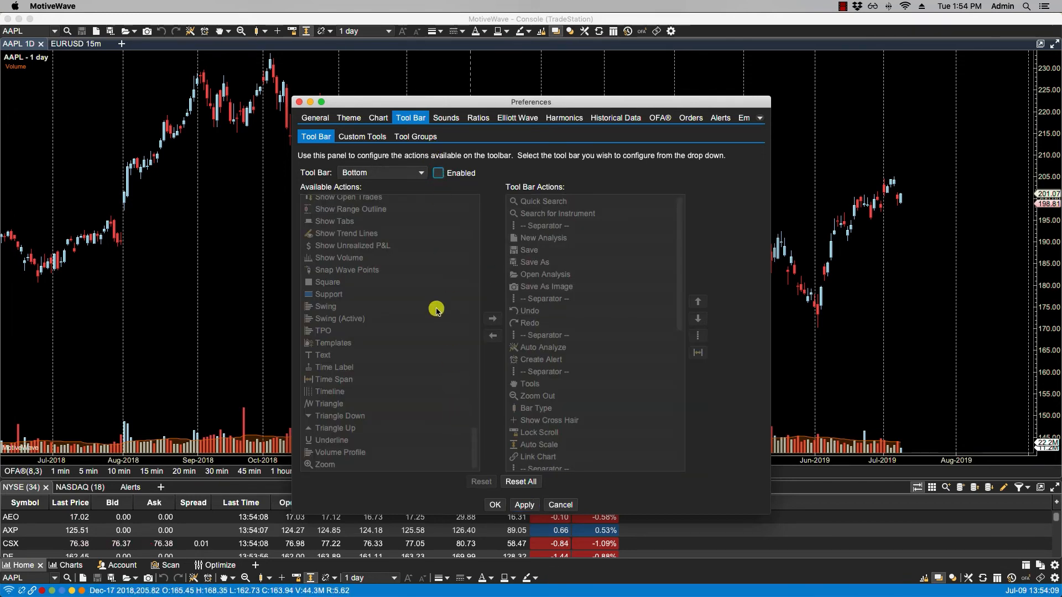
left_click(380, 173)
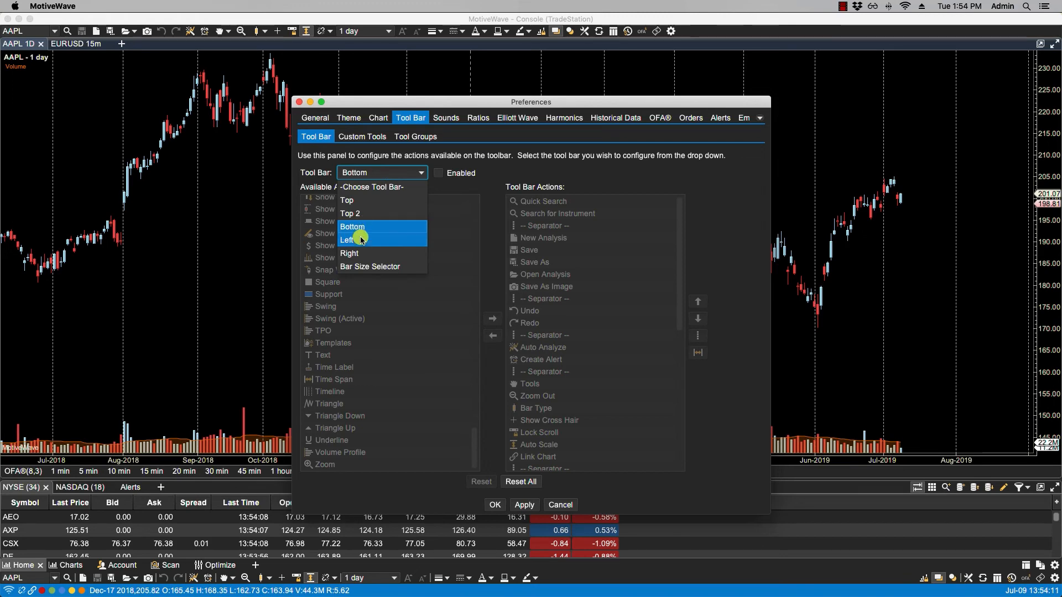
Enable the Left and Right toolbars, revisit Left, then choose Bar Size Selector.
left_click(347, 240)
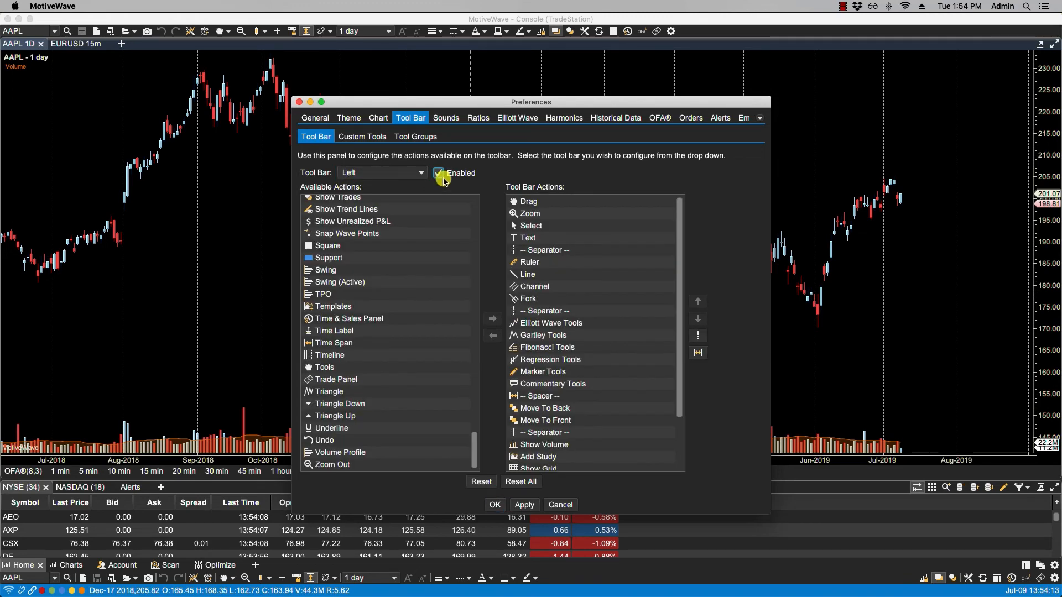
left_click(382, 173)
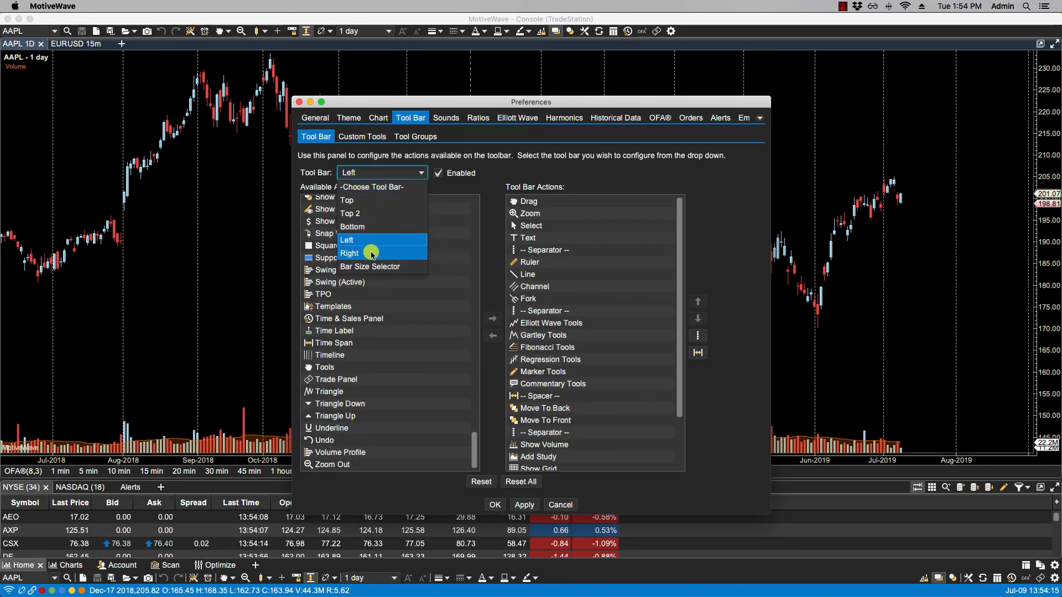
left_click(349, 252)
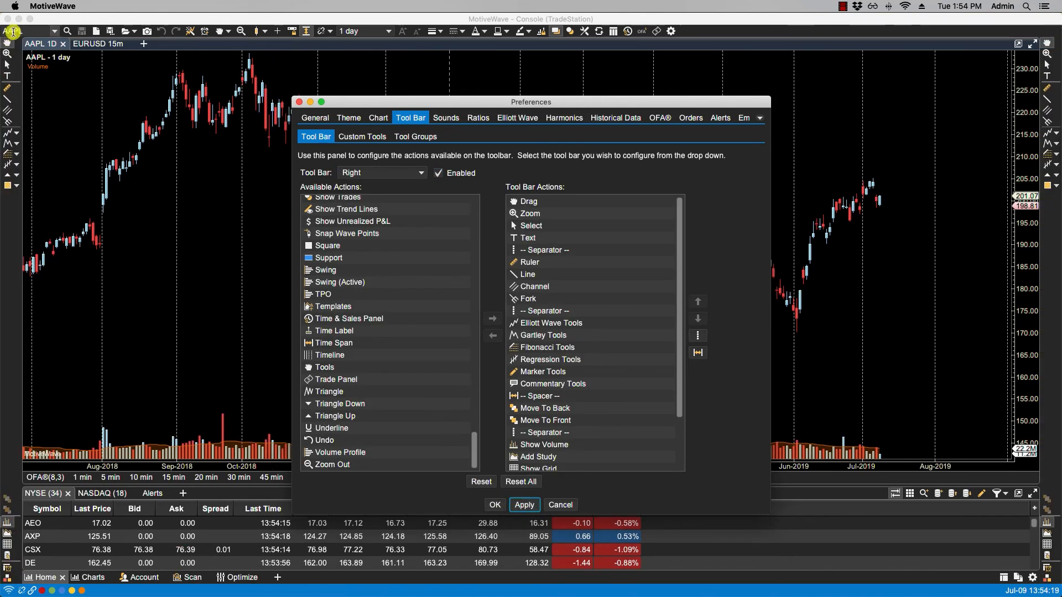
mouse_move(1002, 55)
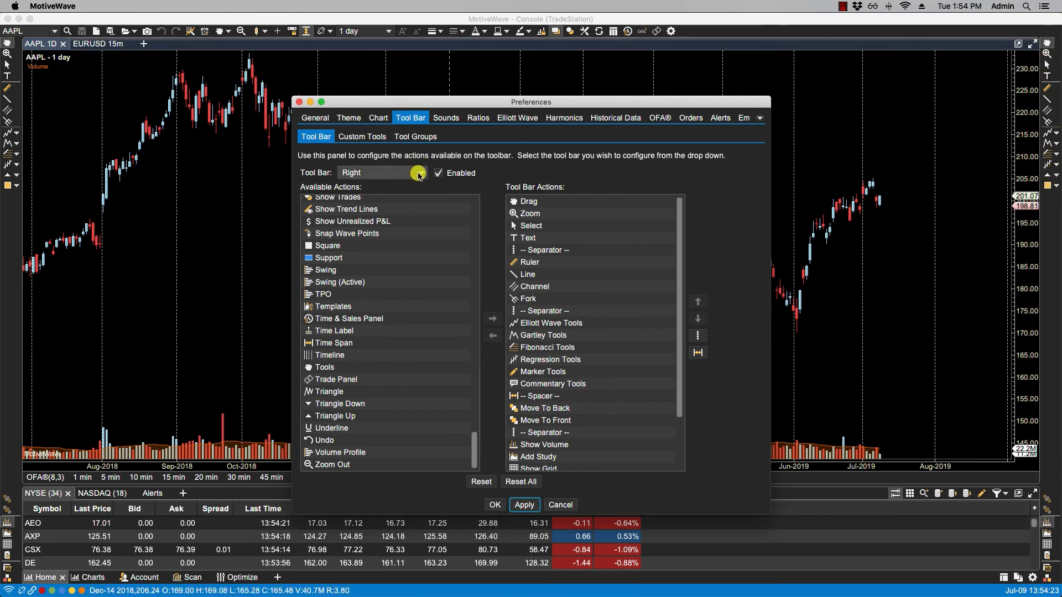
left_click(382, 172)
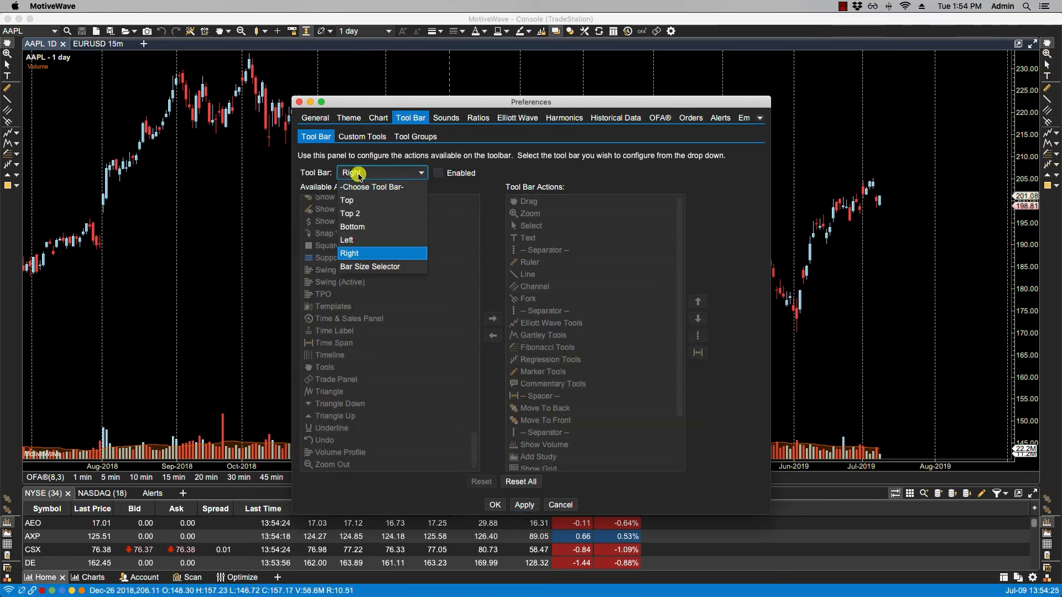
left_click(346, 240)
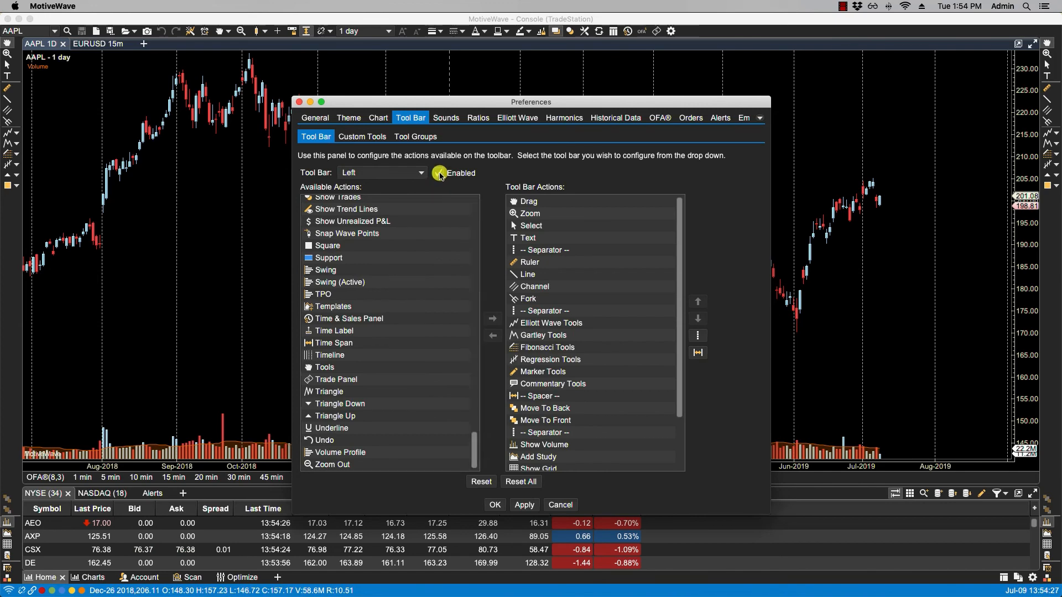
left_click(381, 173)
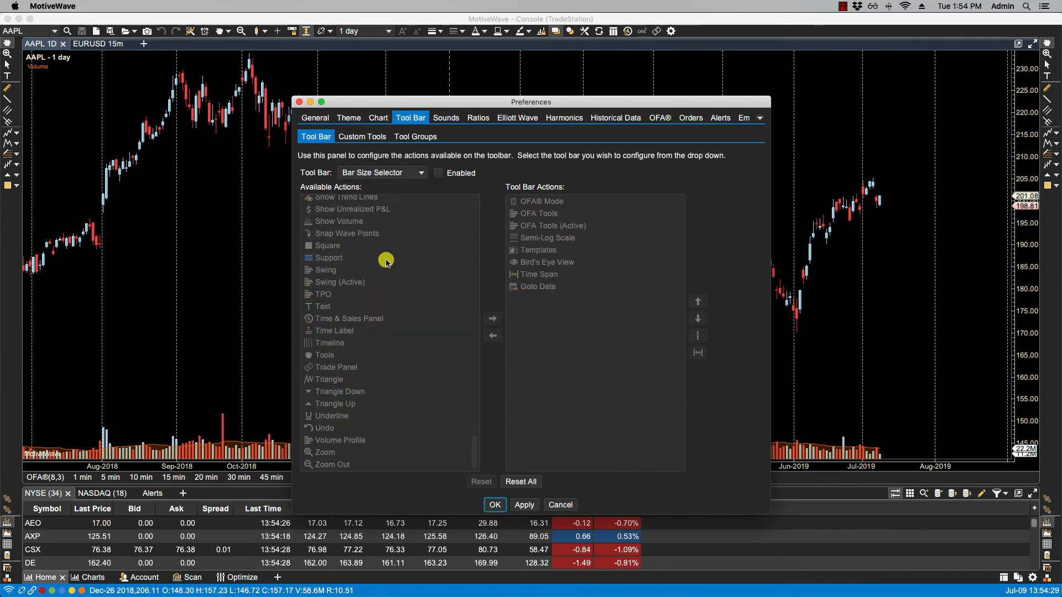
Enable the Bar Size Selector toolbar, then reselect Top in the Tool Bar dropdown.
left_click(438, 172)
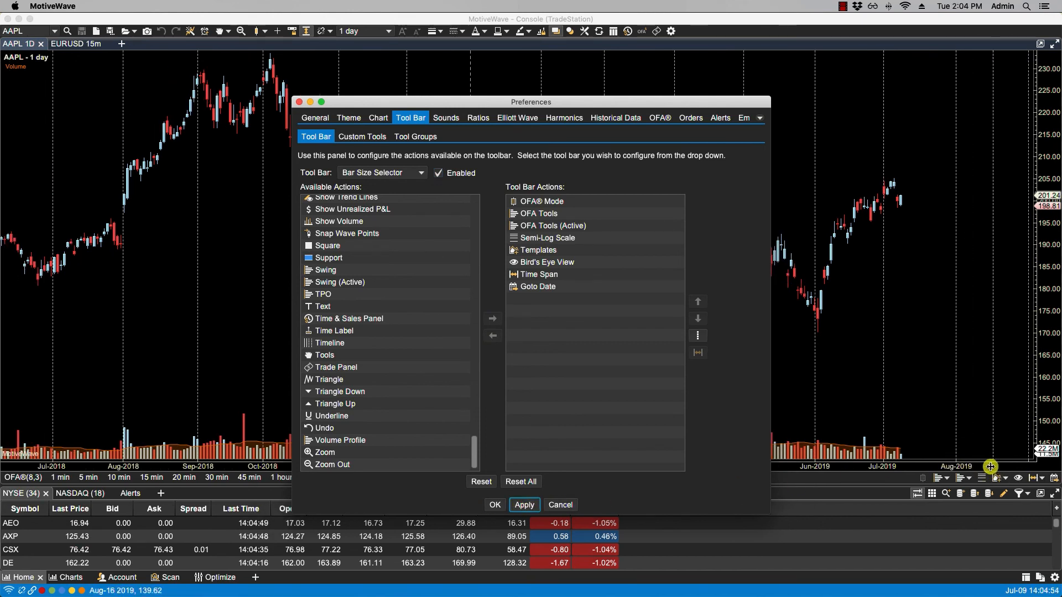
mouse_move(1043, 485)
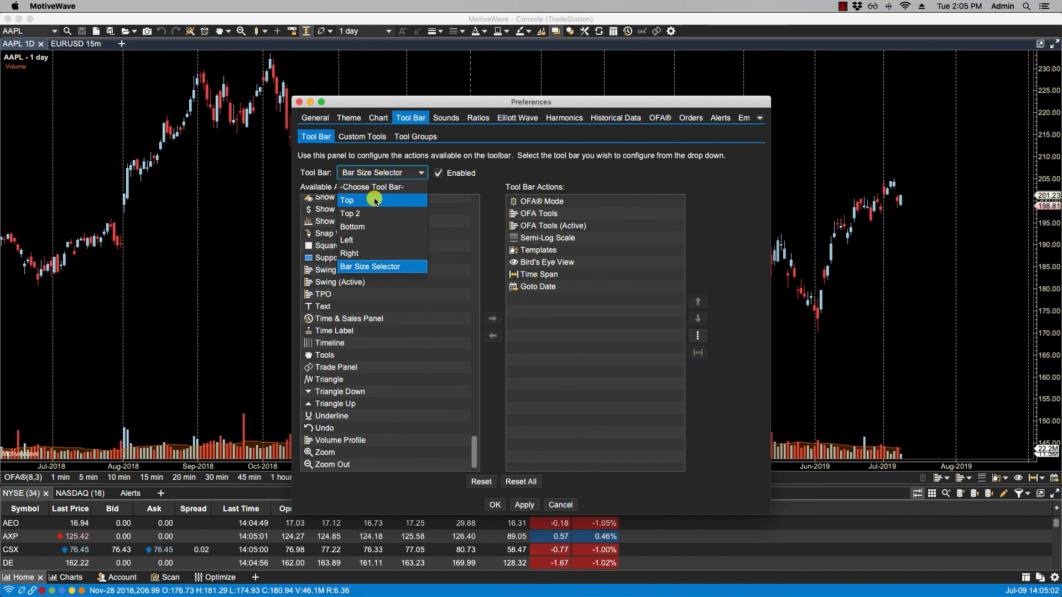
left_click(346, 200)
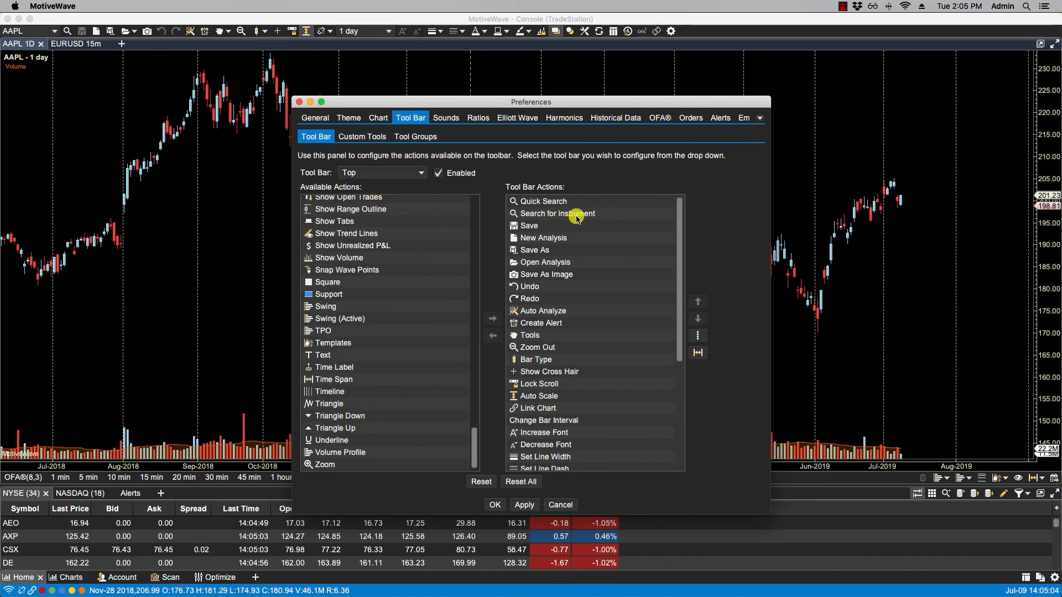
mouse_move(412, 229)
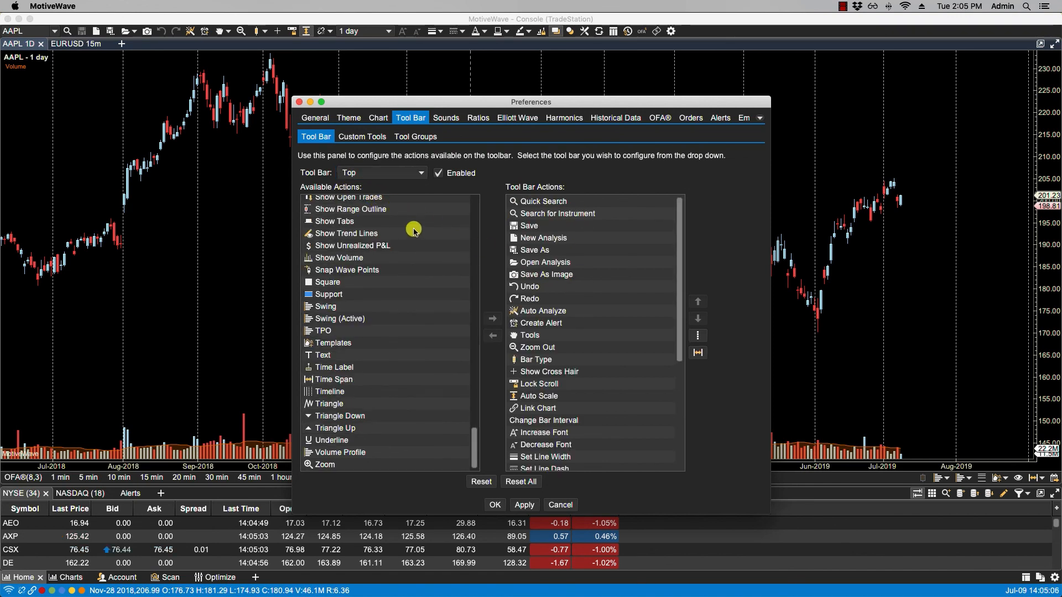